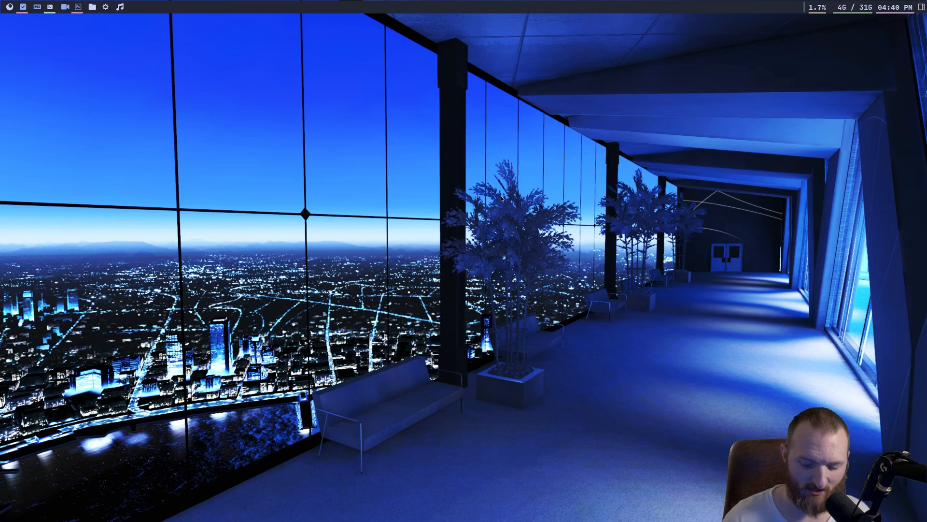
- Launch a new Alacritty window showing neofetch system info and a shell prompt
left_click(134, 6)
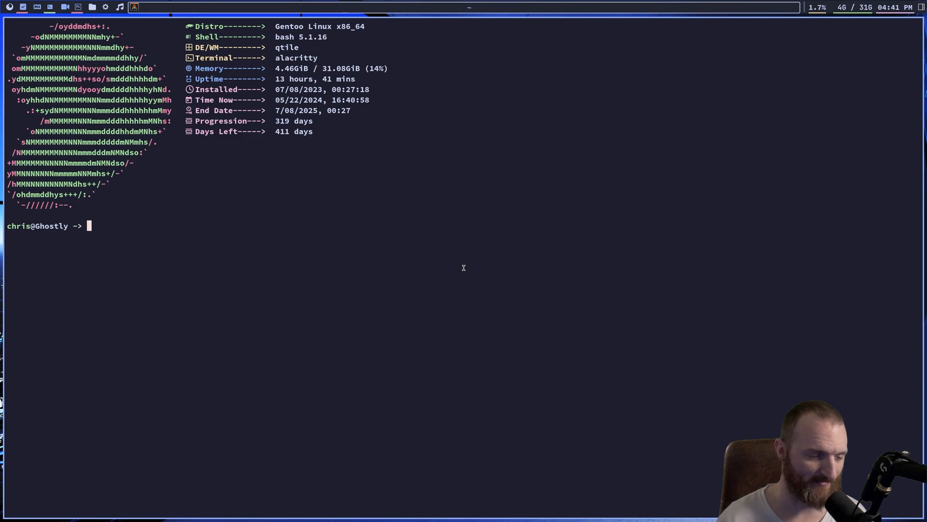
- Run ls to list the home folder's folders and videos, then clear the screen
type("ls")
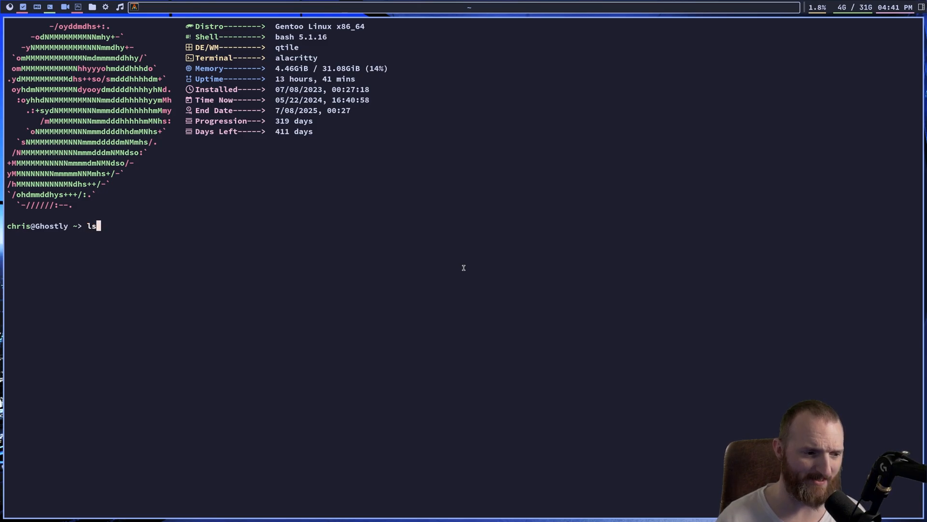
key("Return")
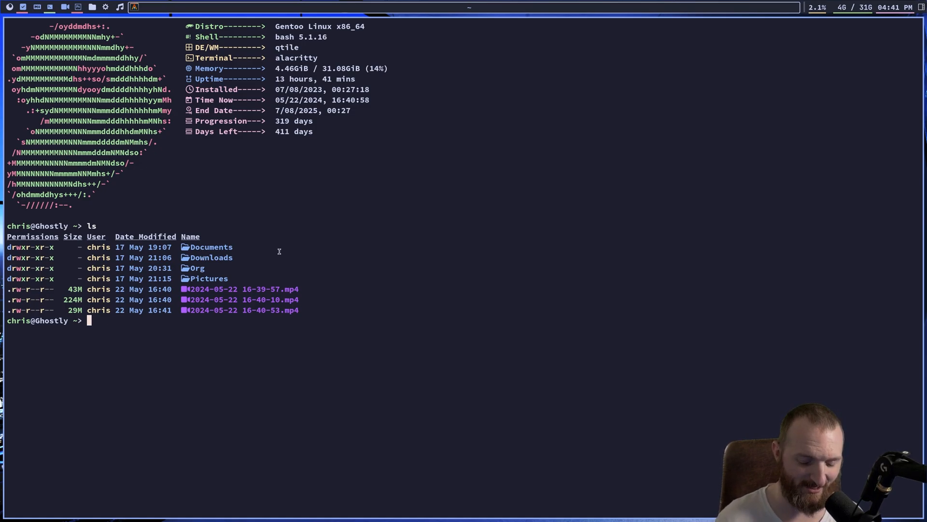
key("ctrl+l")
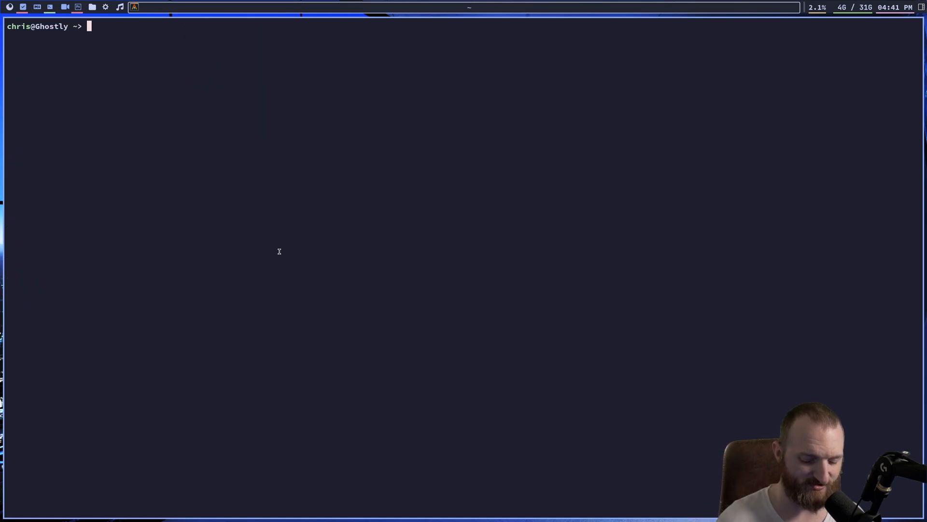
- Run exa --help from ~/.cargo/bin and scroll through its options
type("exa")
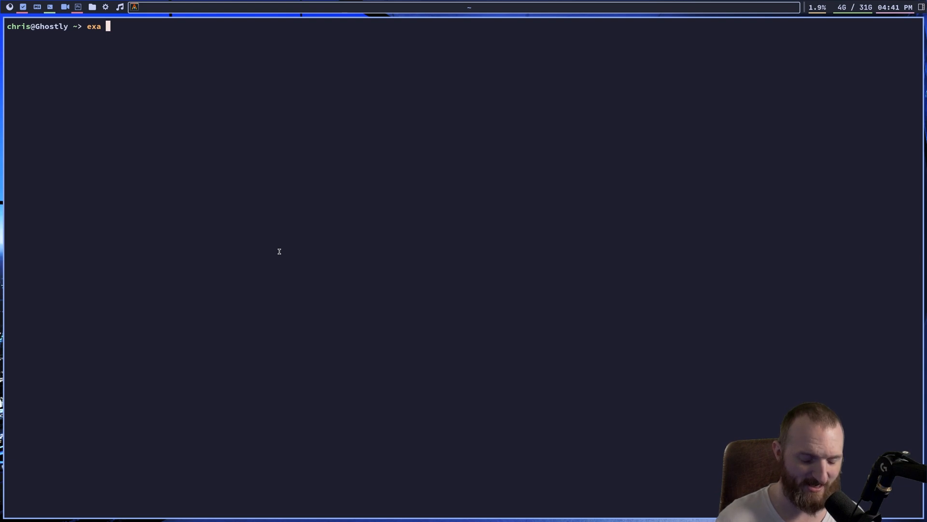
key("Return")
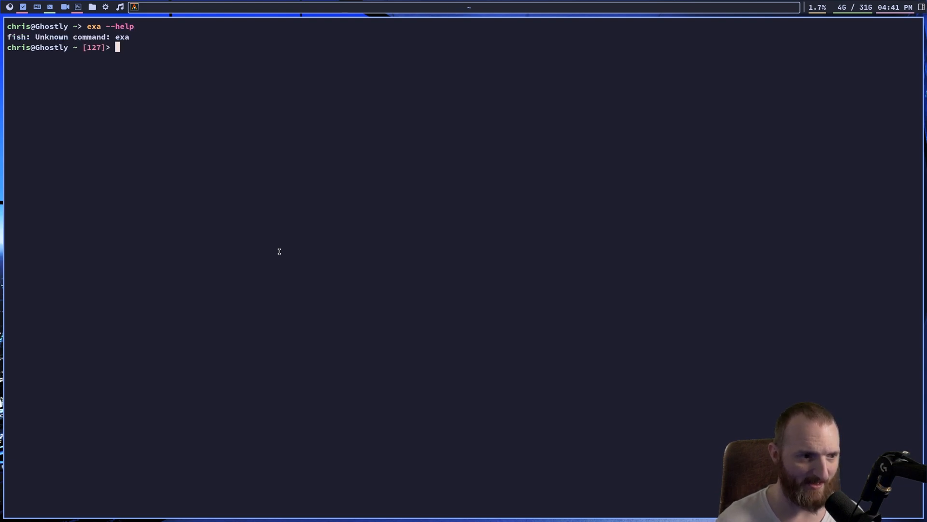
type("cd")
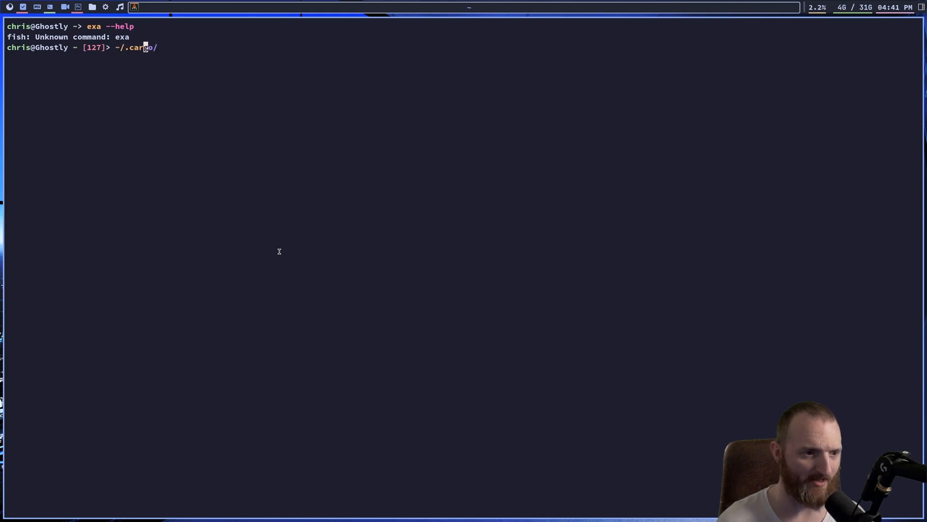
type("binex")
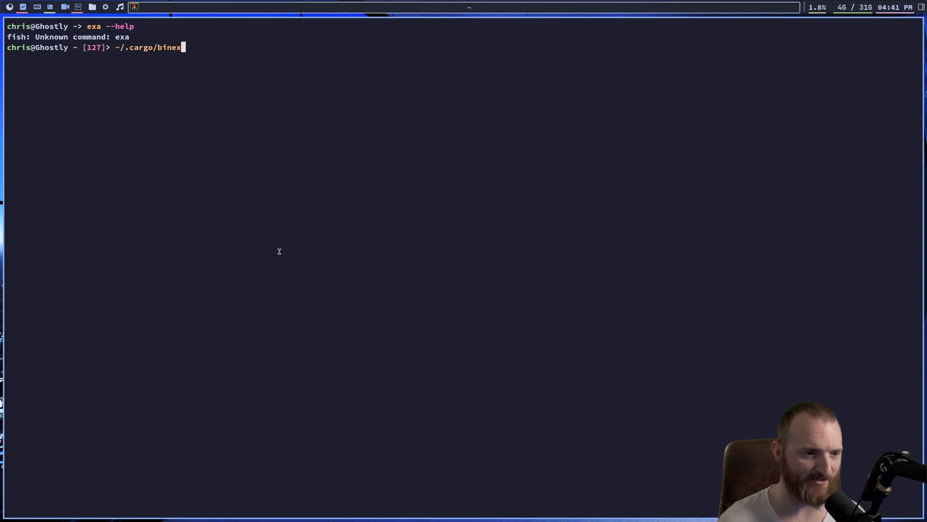
type("/ea")
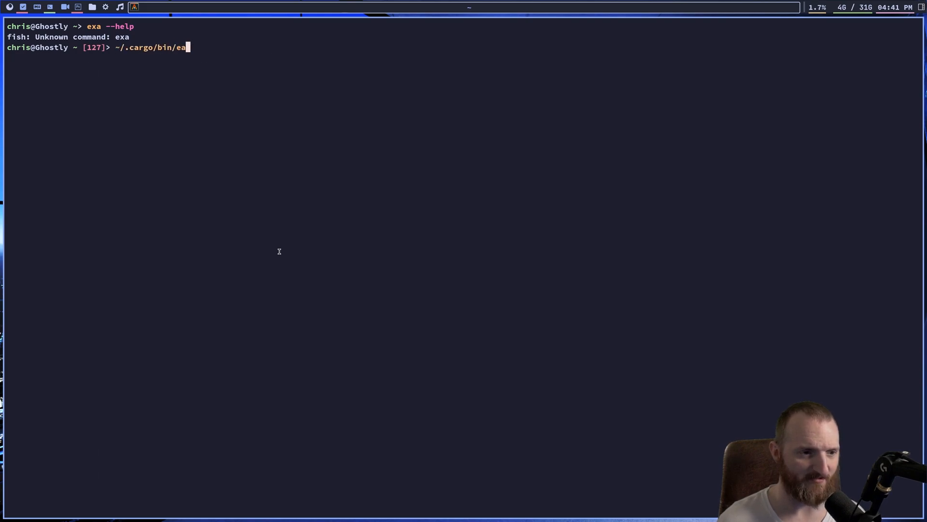
type("a --")
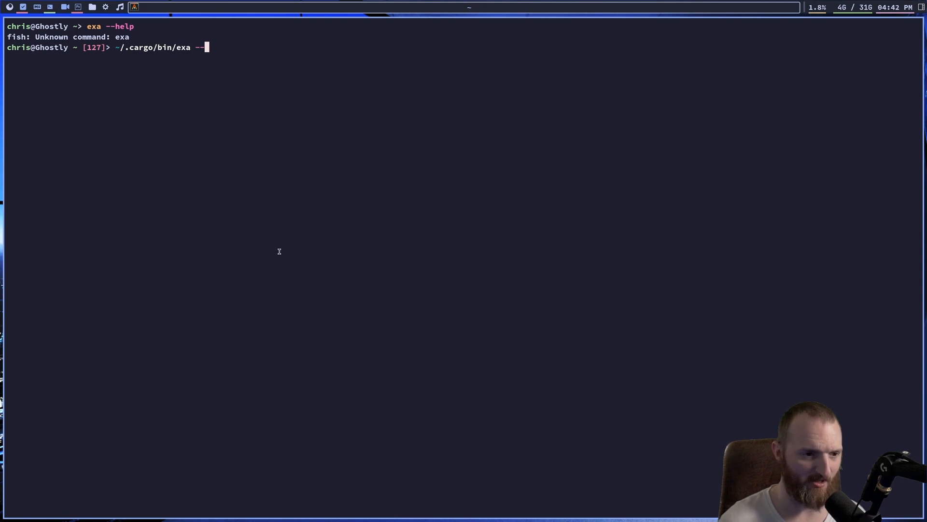
key("Return")
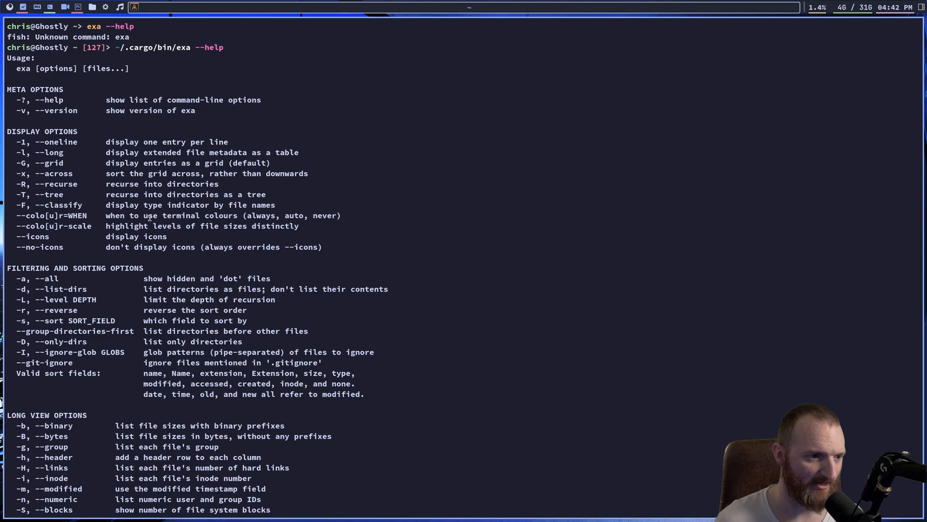
mouse_move(129, 69)
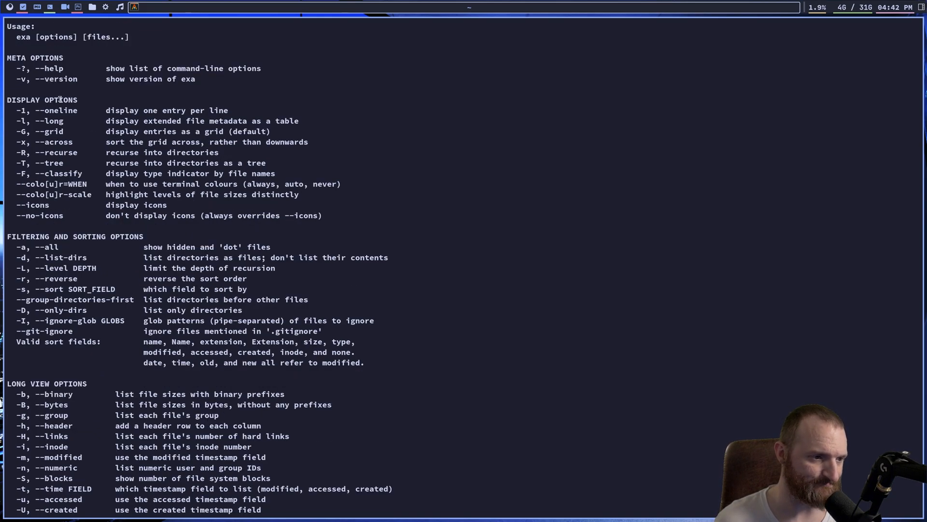
scroll("down", 3)
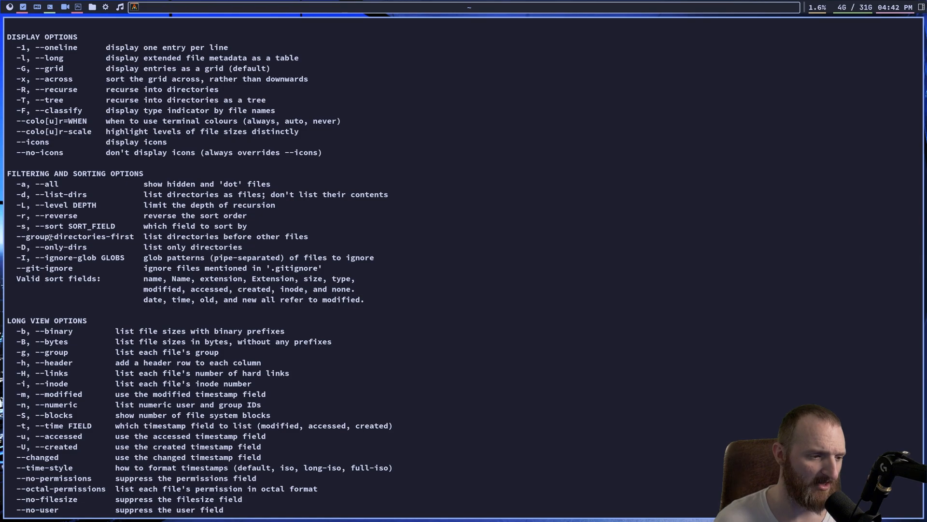
scroll("down", 3)
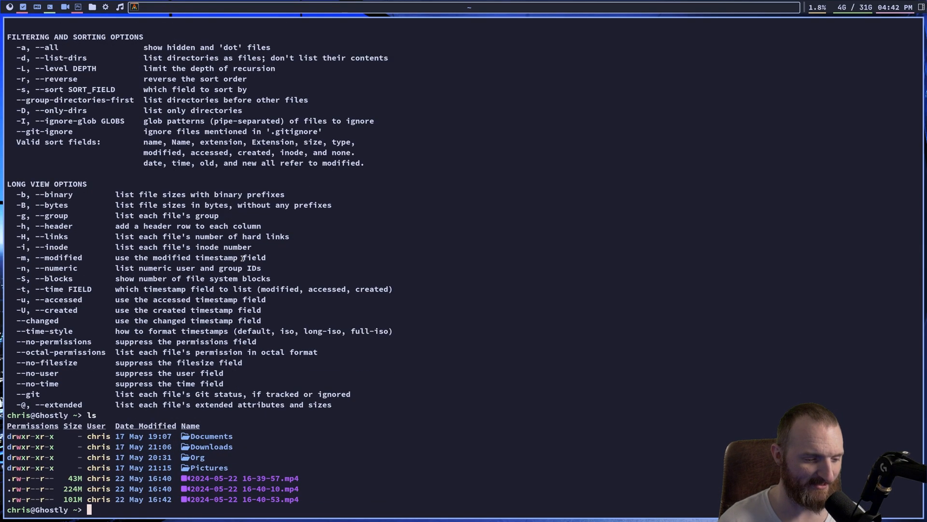
- Print ~/.config/fish/config.fish showing the exa and bat aliases, then clear the screen
type("cat ~/.config/fish/config.fish")
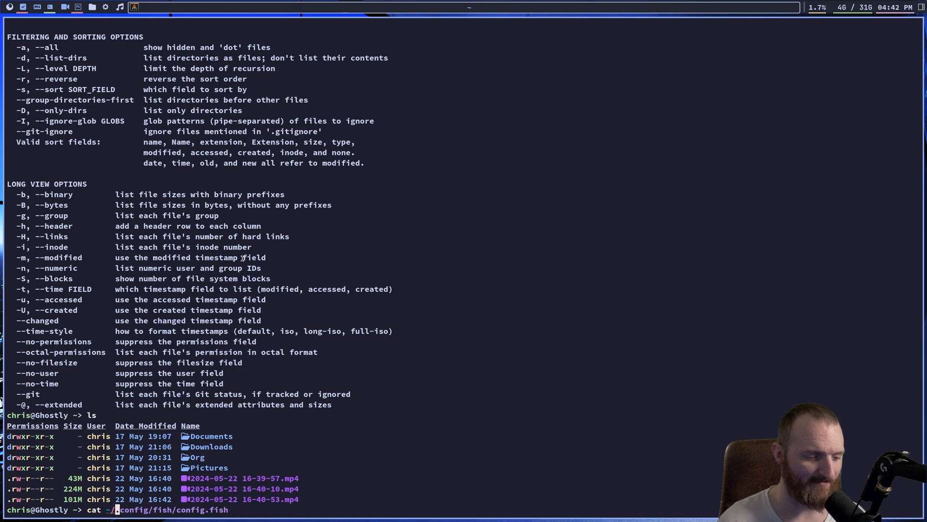
type(".cae")
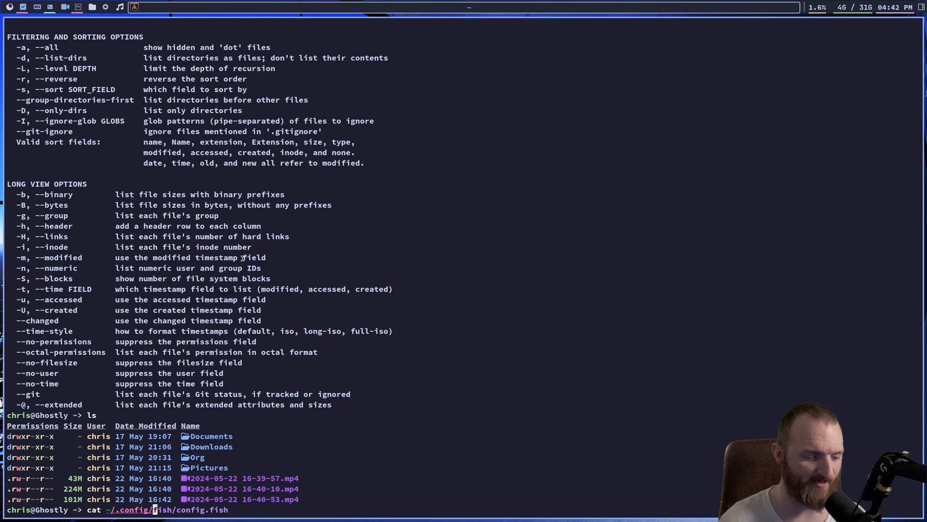
key("Return")
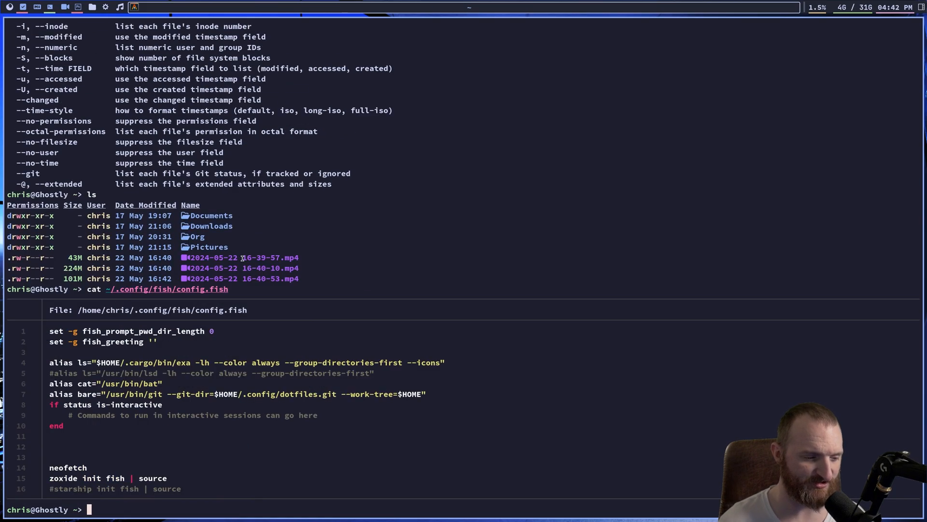
mouse_move(149, 355)
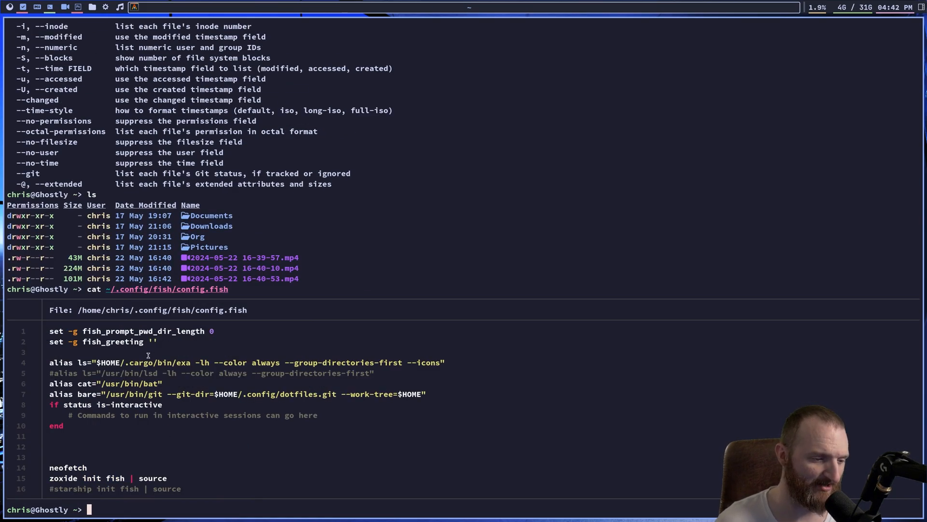
double_click(84, 362)
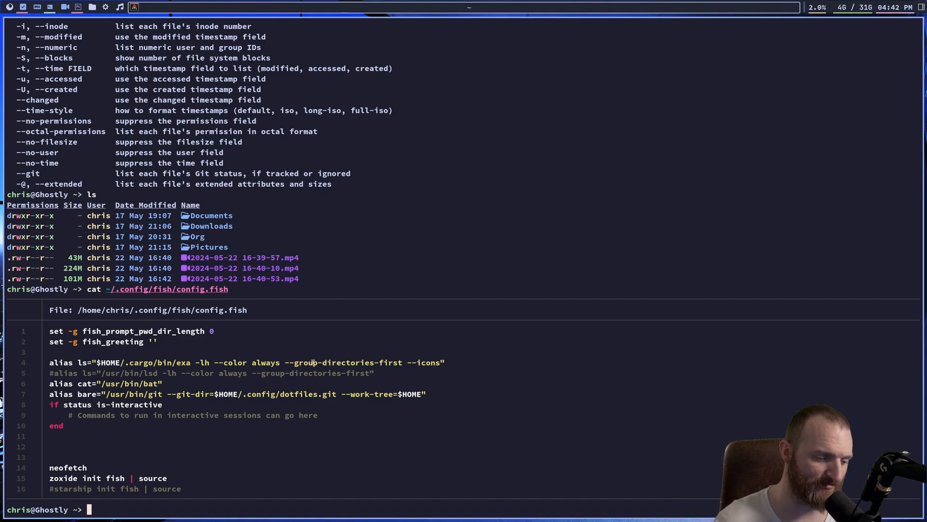
type("clear")
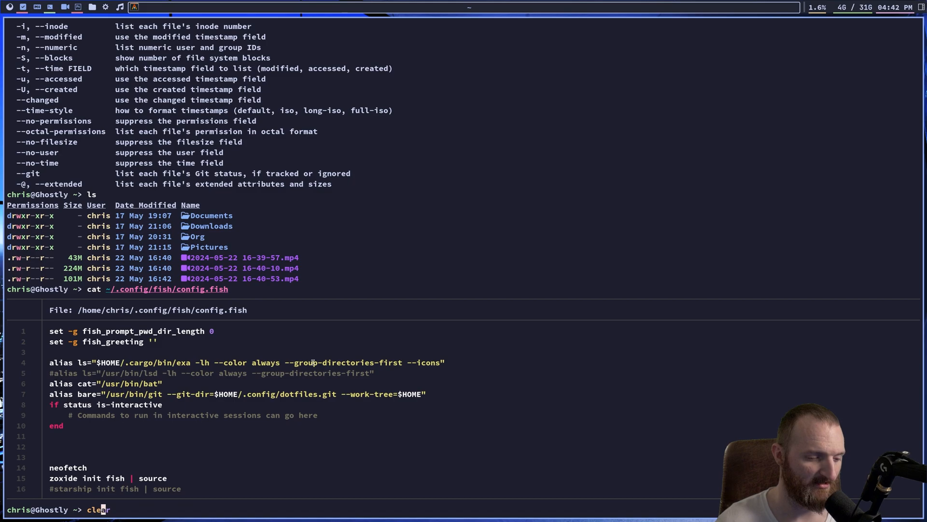
key("Return")
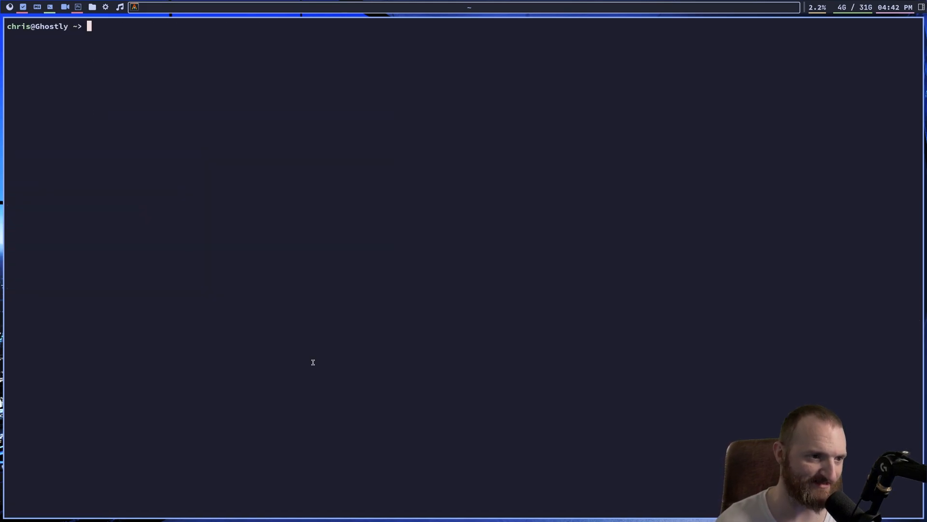
mouse_move(328, 159)
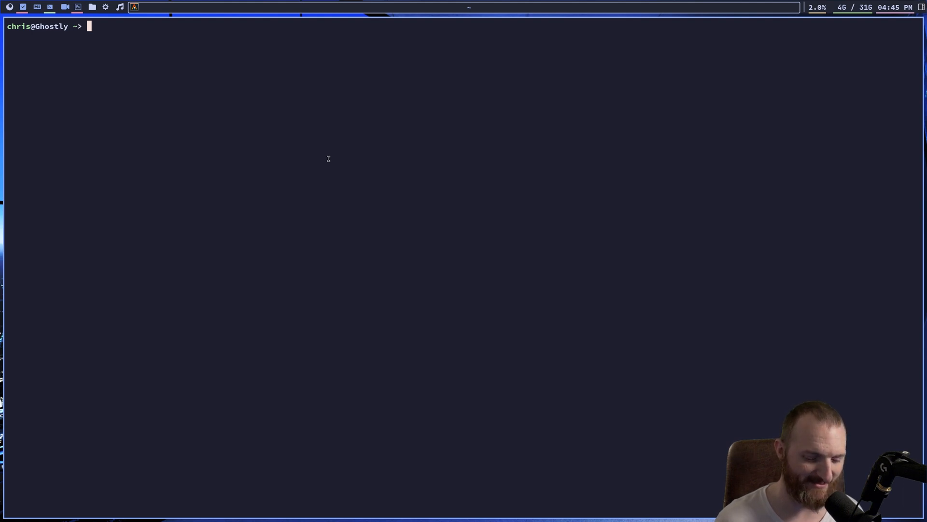
type("rg HOME ~/.config/fish/config.fish")
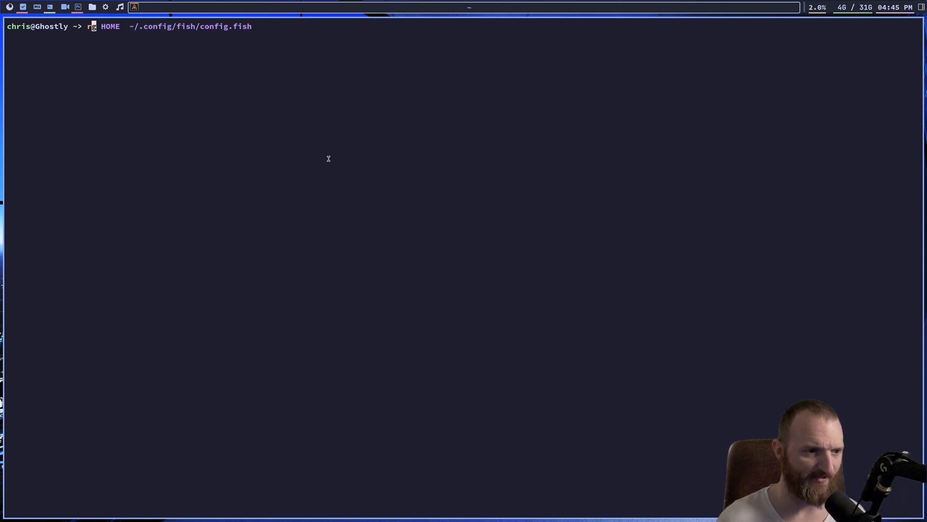
type("--help")
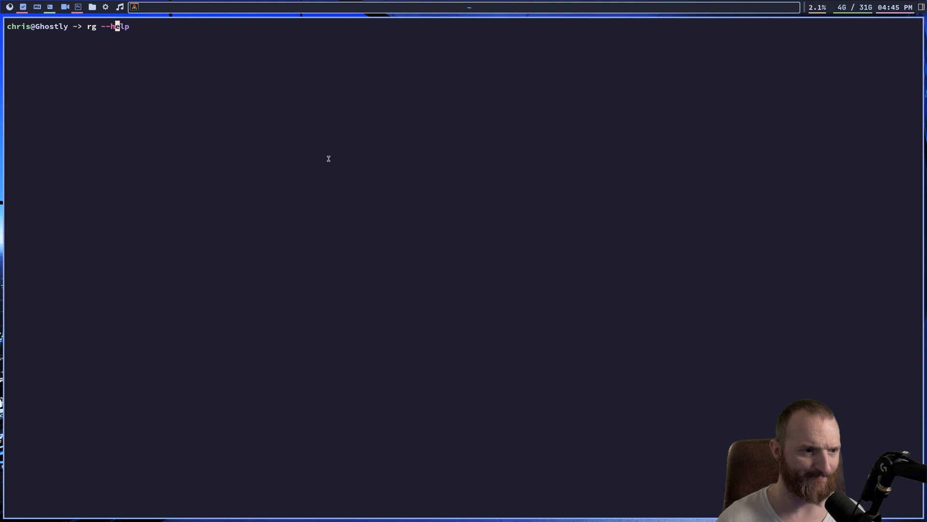
key("Return")
type("q")
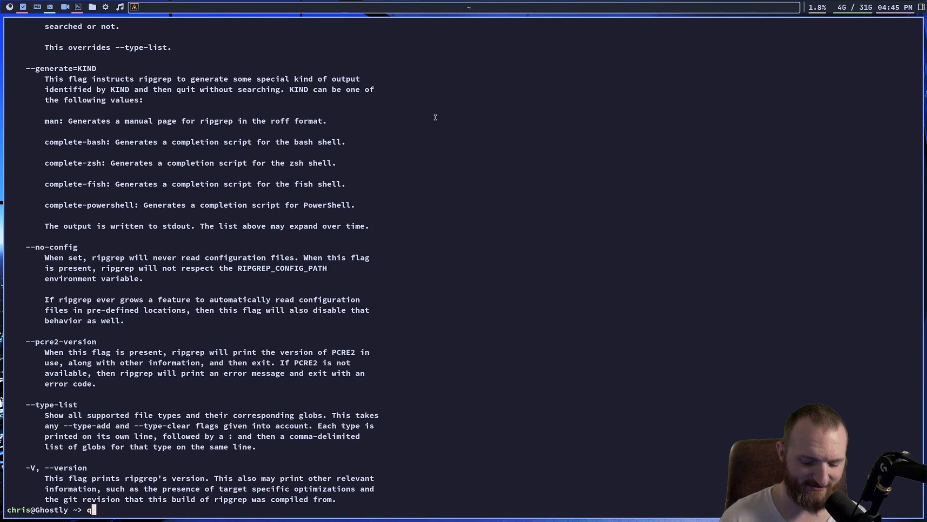
key("Return")
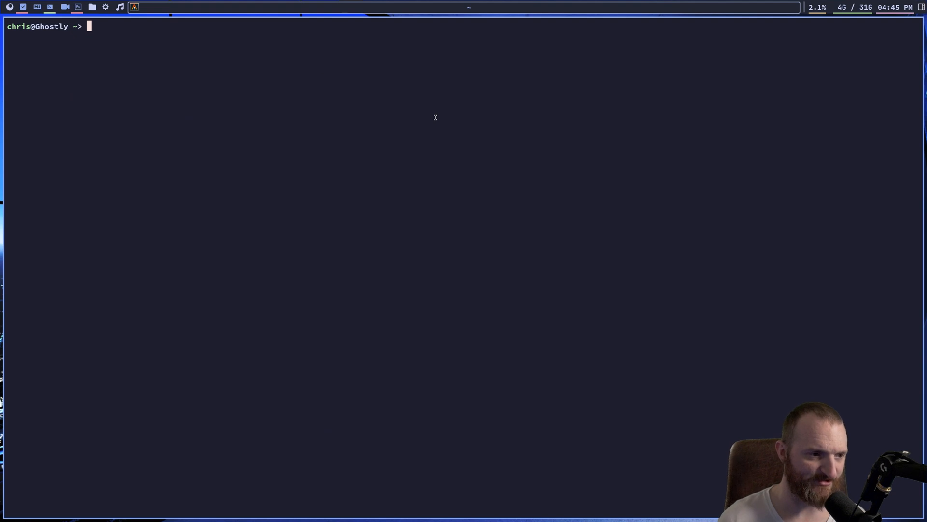
- Run rg HOME ~/.config/fish/config.fish, matching two alias lines
type("rg --help")
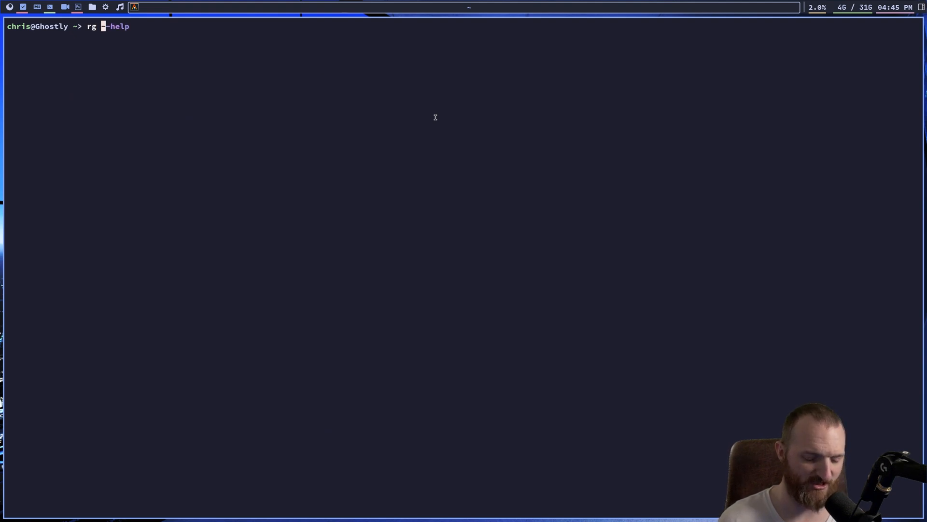
type("HOME ~/.config/fish/config.fish")
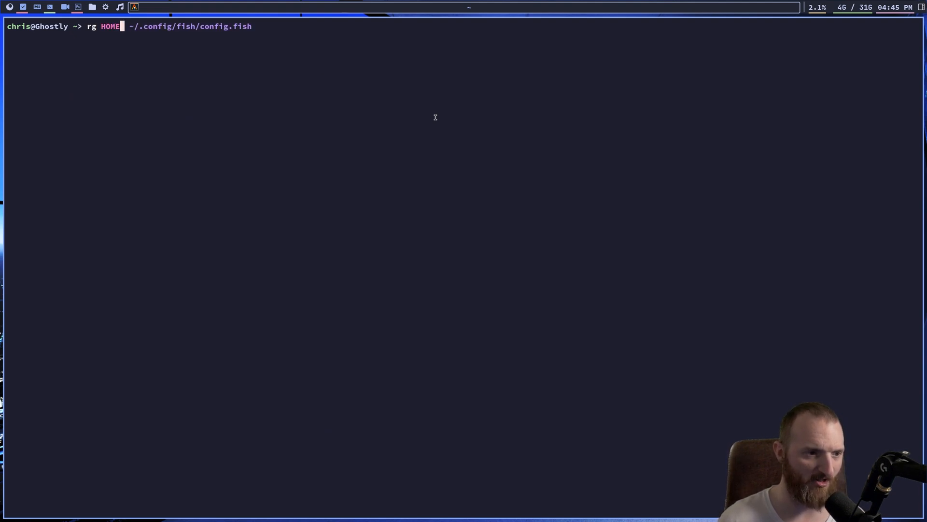
key("End")
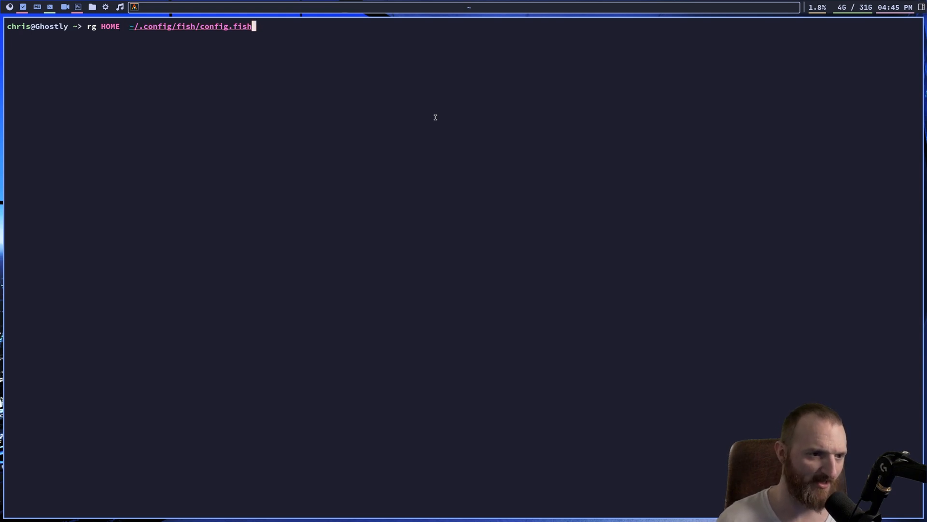
key("Return")
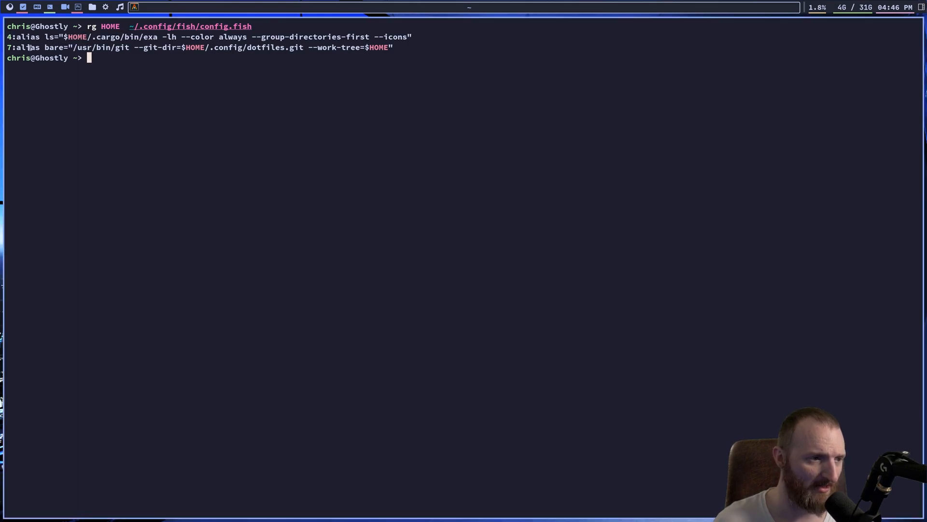
mouse_move(195, 55)
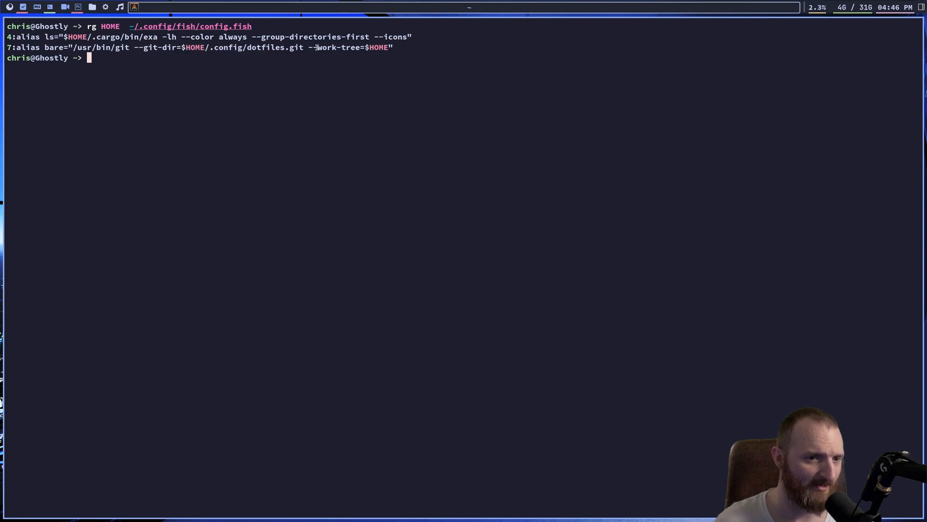
mouse_move(385, 69)
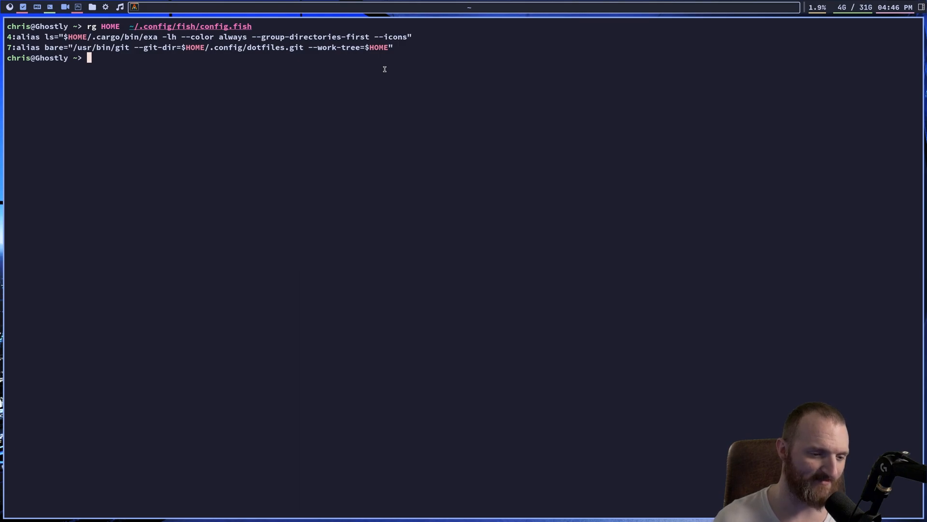
- Run fd --help and scroll up through its search options
type("fish")
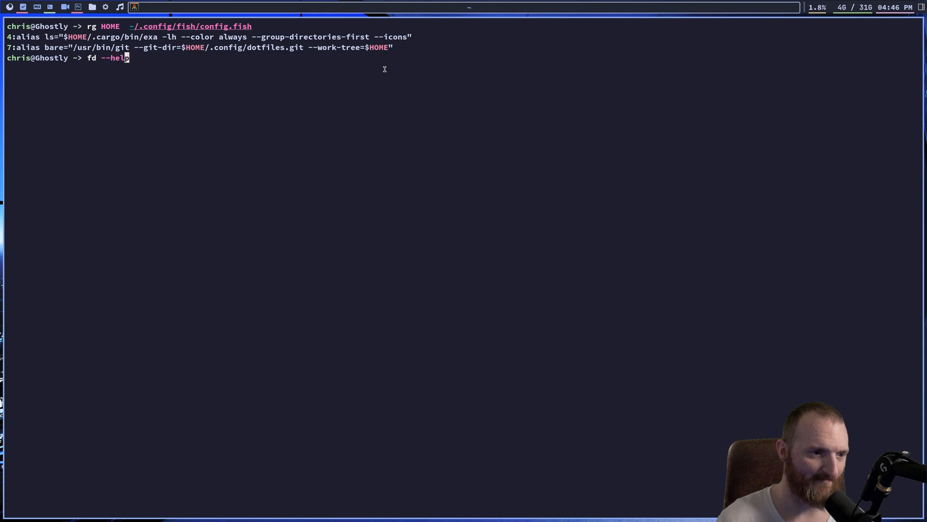
key("Return")
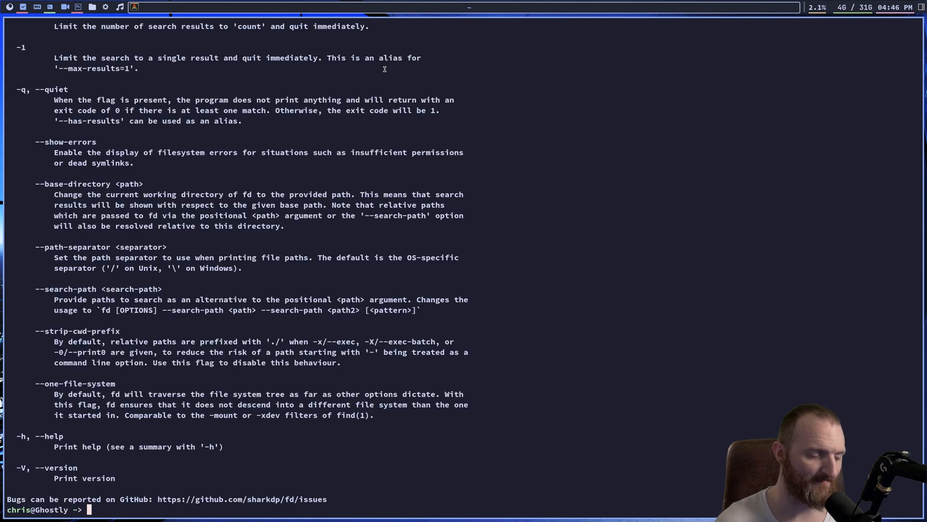
scroll("up", 3)
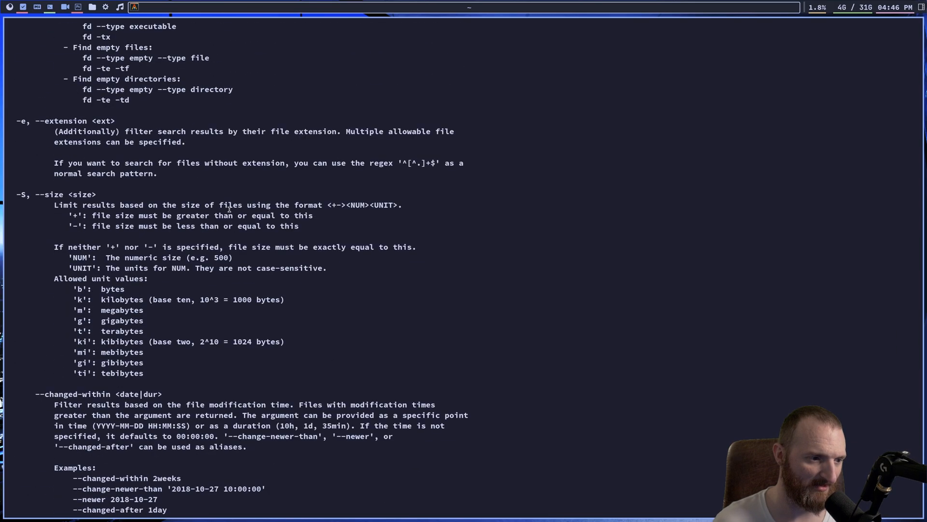
scroll("up", 3)
type("fd HOME ~/.config/fish")
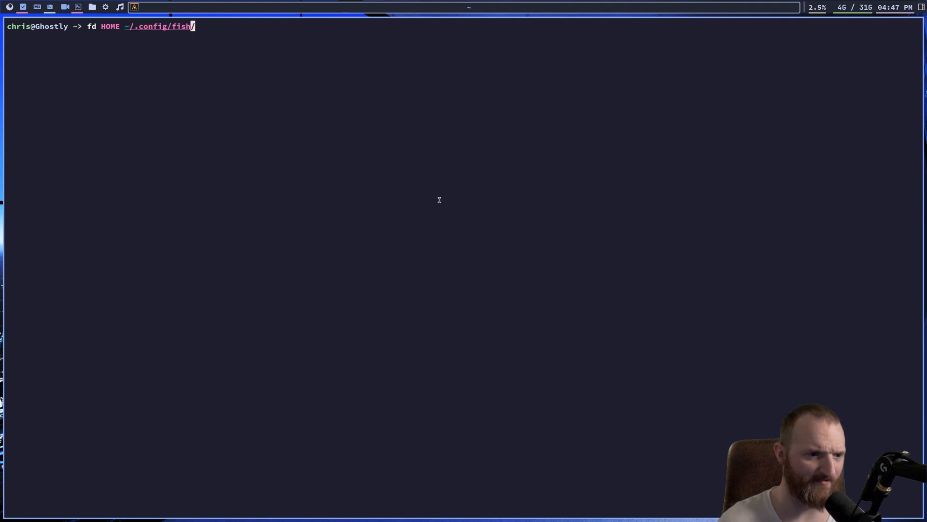
- Run fd on the config path (error), then fd chris /, then clear the screen
type("comn")
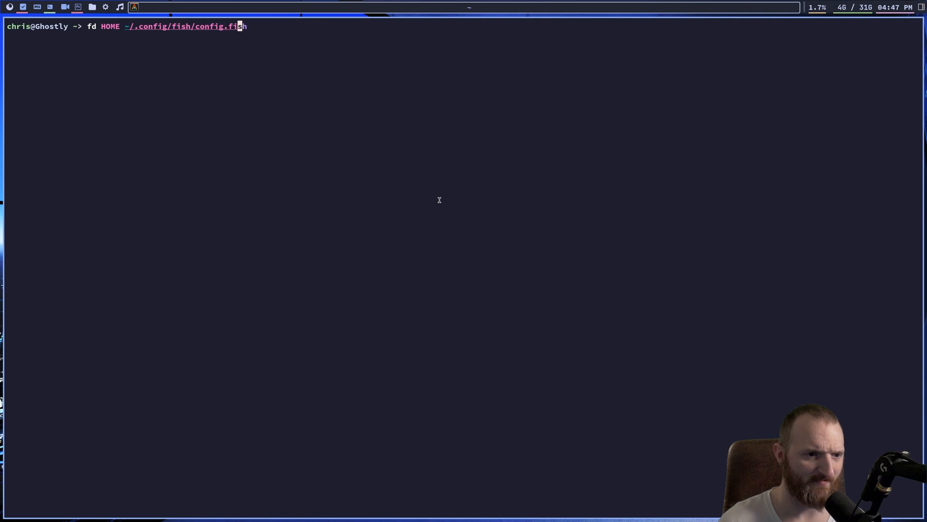
key("Return")
type("fd chris /")
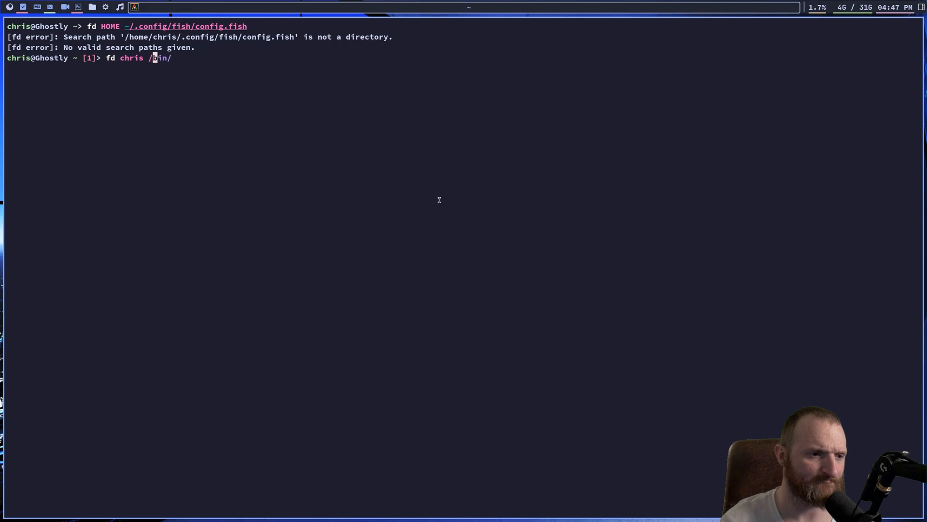
key("Return")
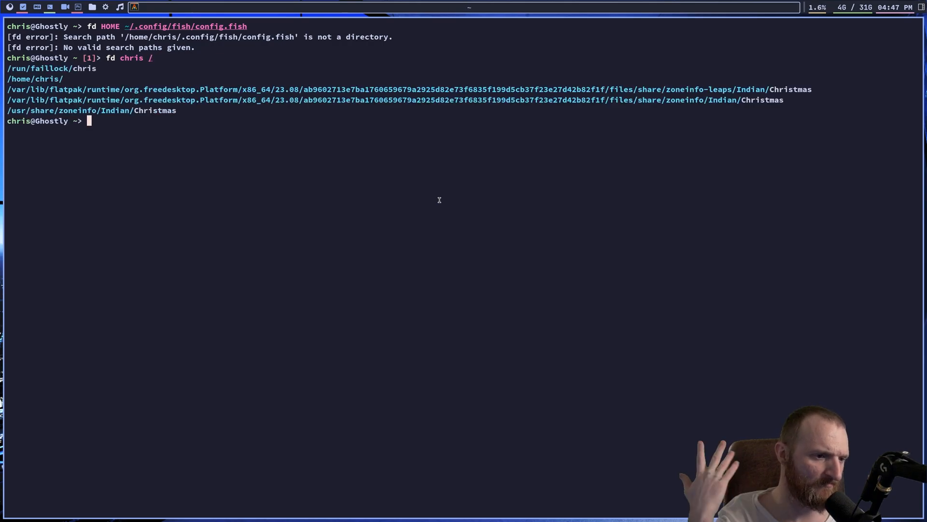
mouse_move(216, 165)
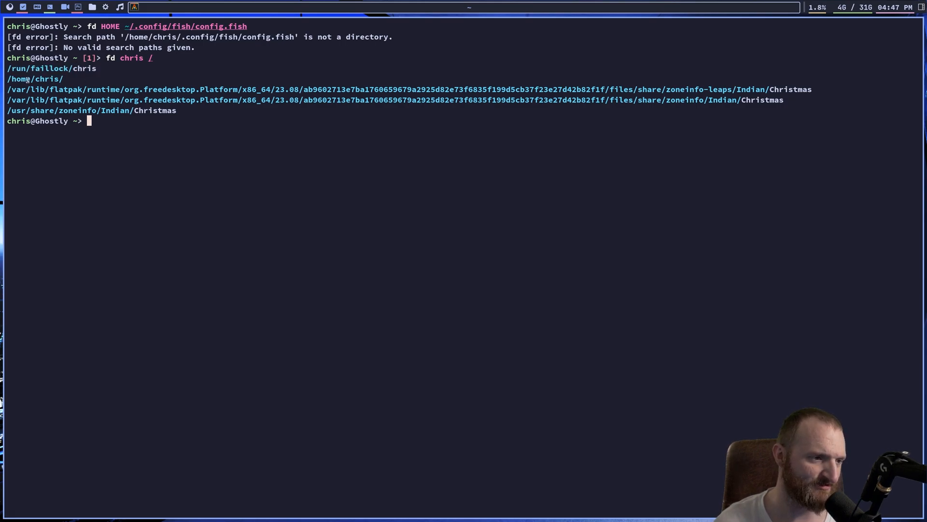
double_click(34, 79)
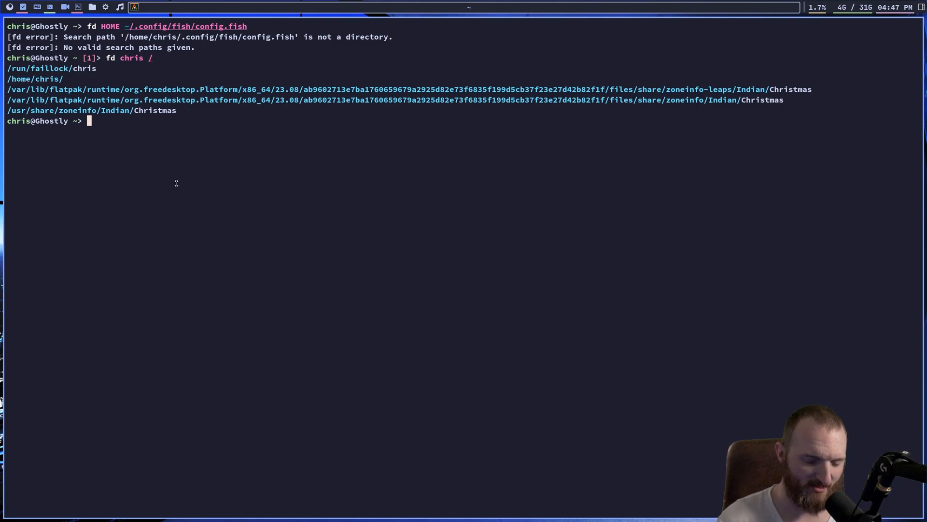
key("ctrl+l")
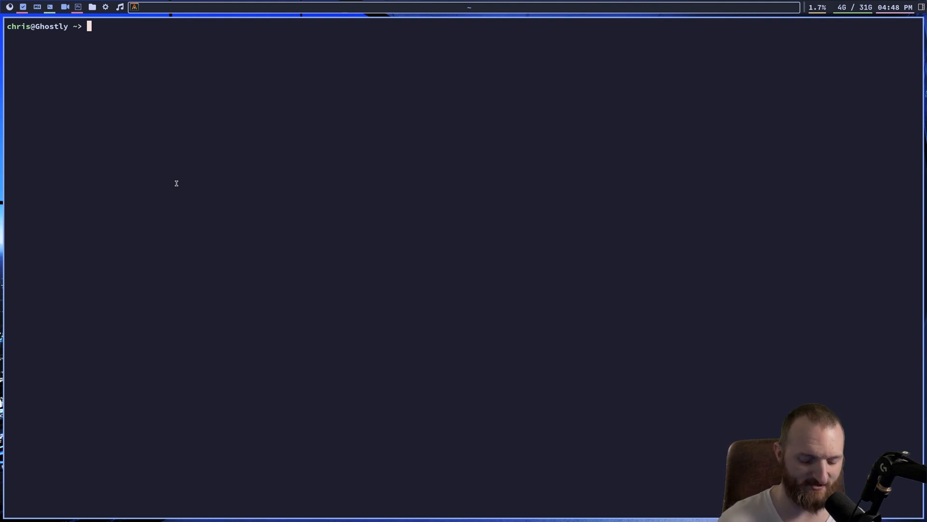
- Run ps and ps alacritty (BSD syntax error), then start typing procs
type("ps")
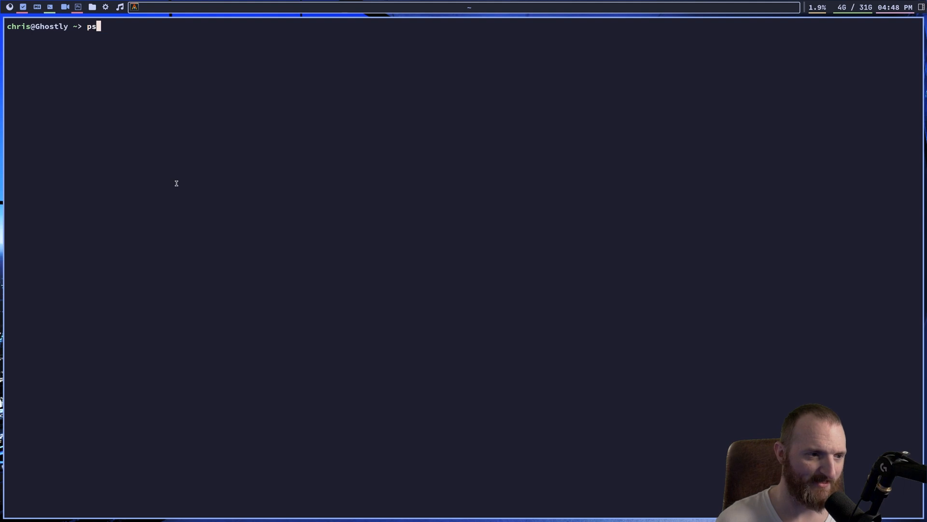
key("Return")
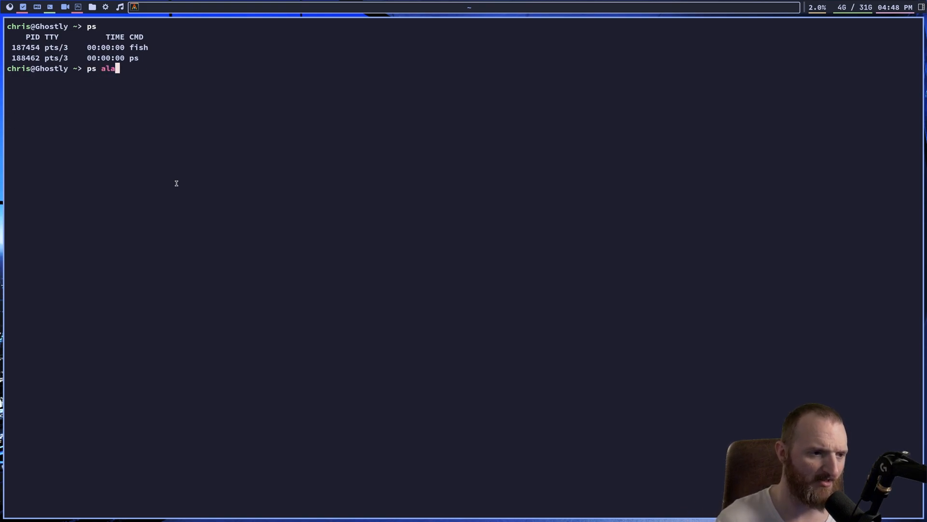
key("Return")
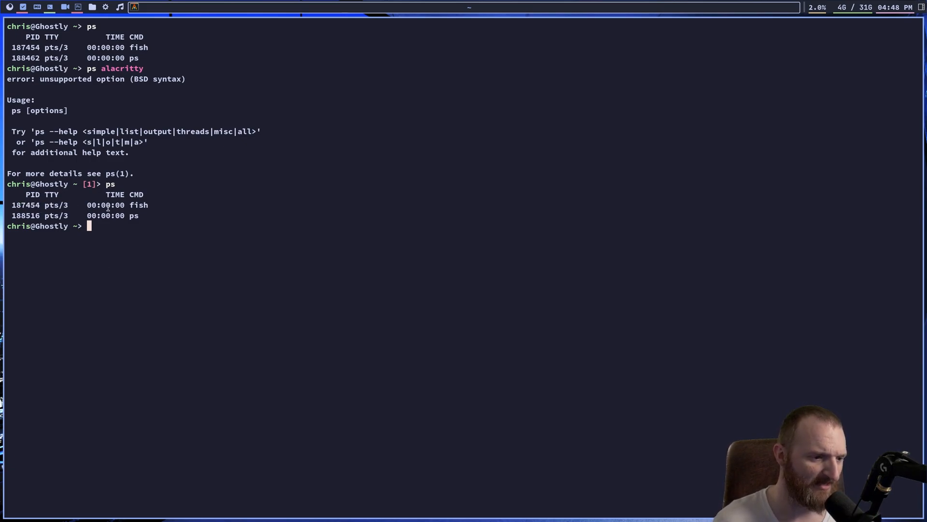
type("pr")
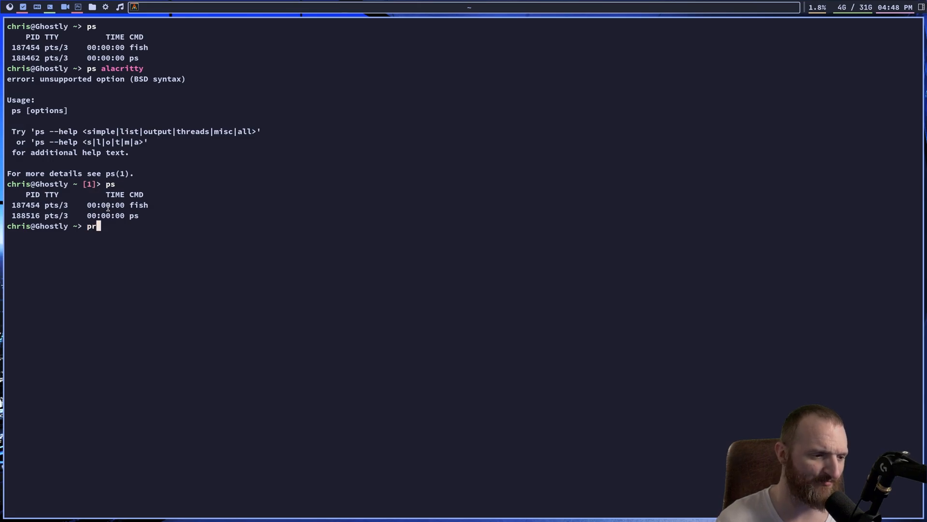
type("ocs")
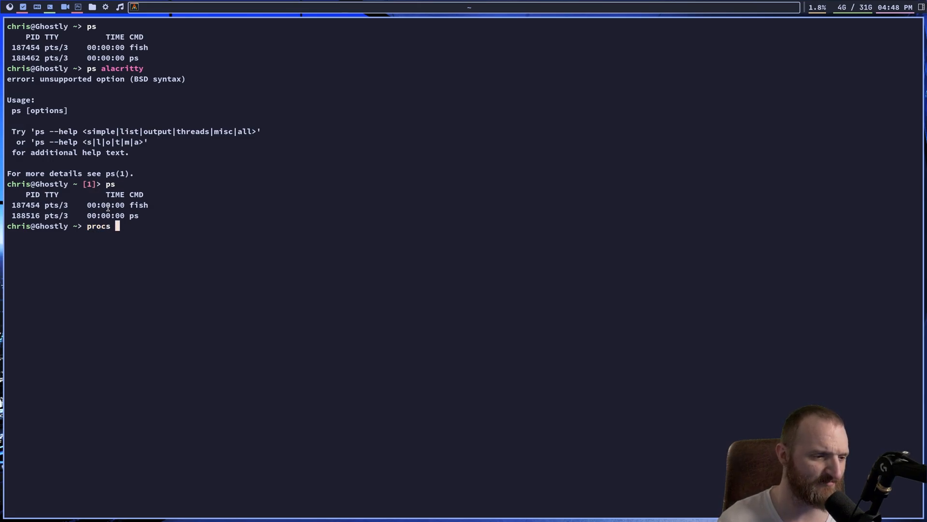
key("Return")
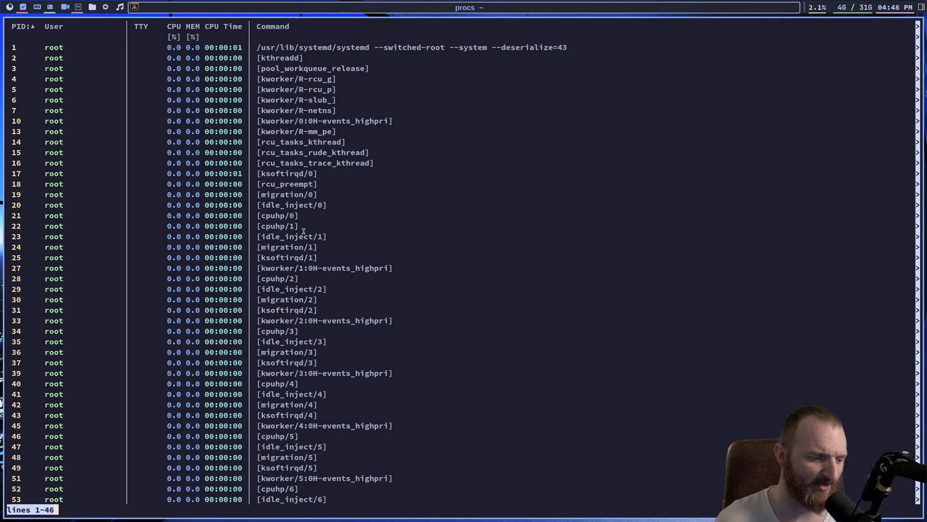
scroll("down", 3)
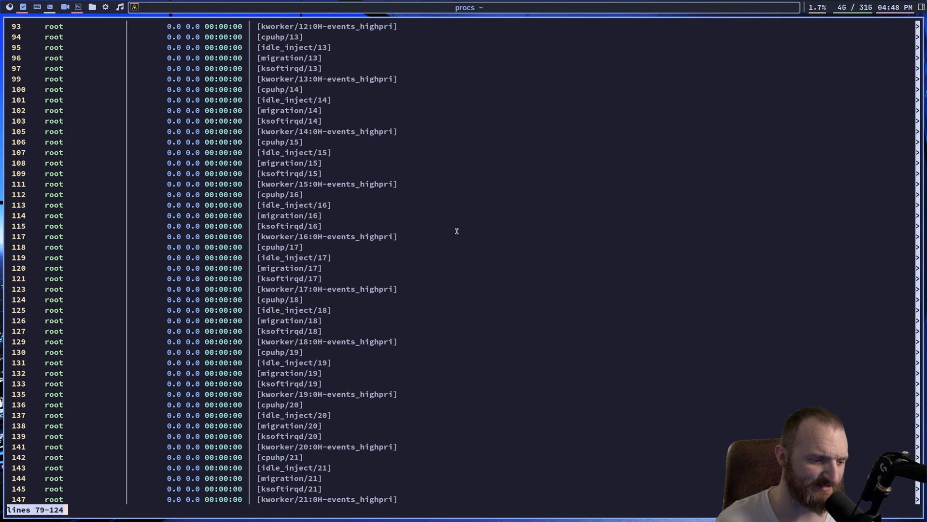
scroll("down", 3)
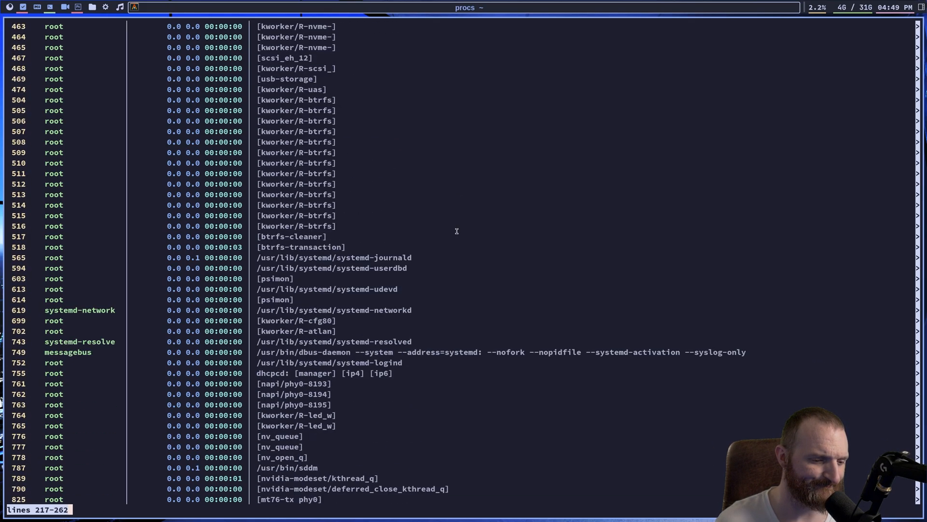
scroll("down", 3)
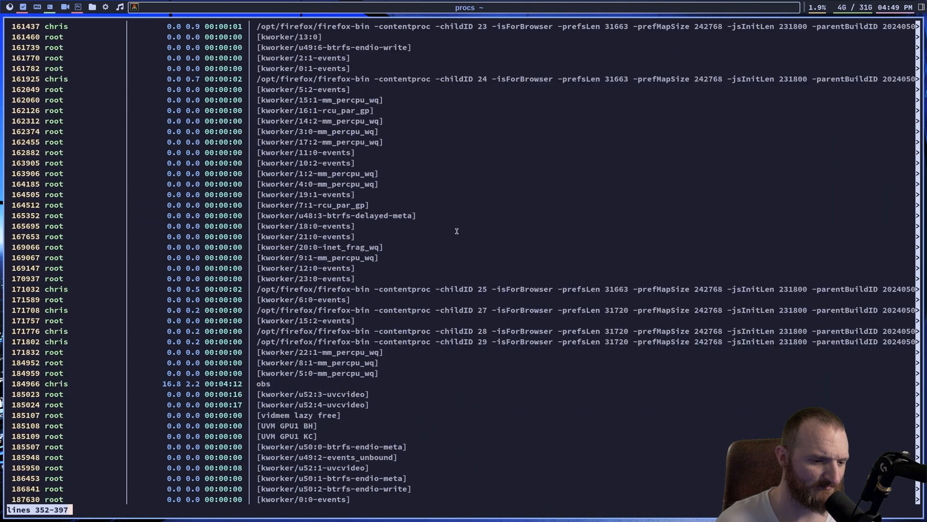
key("q")
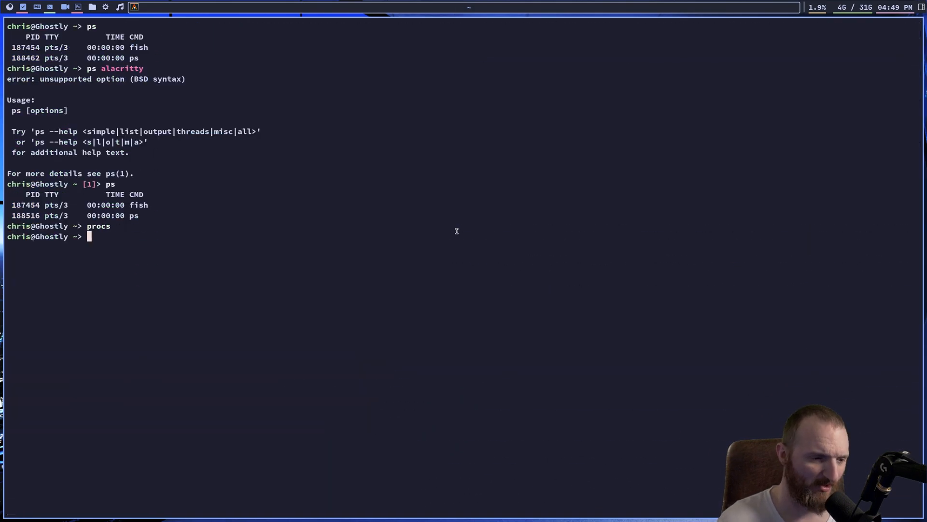
- Run procs alacritty to list the alacritty processes
type("procs")
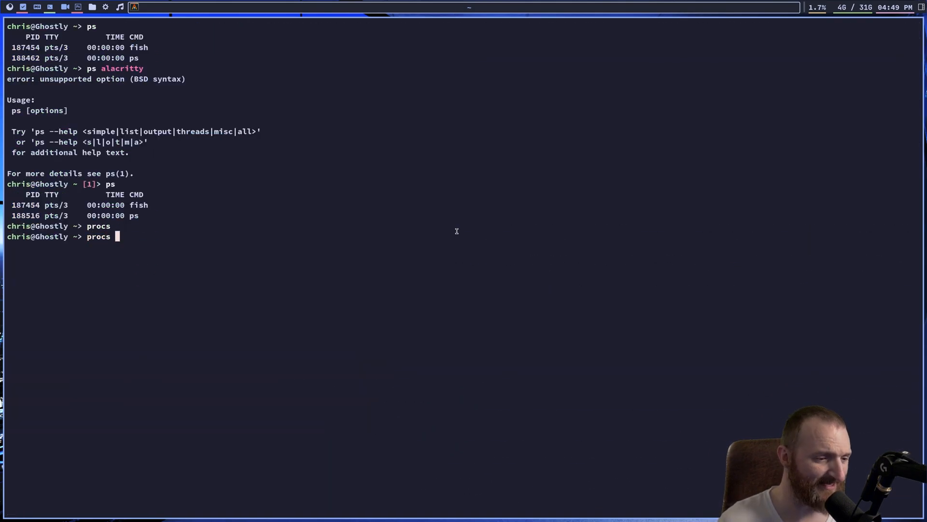
type("alac")
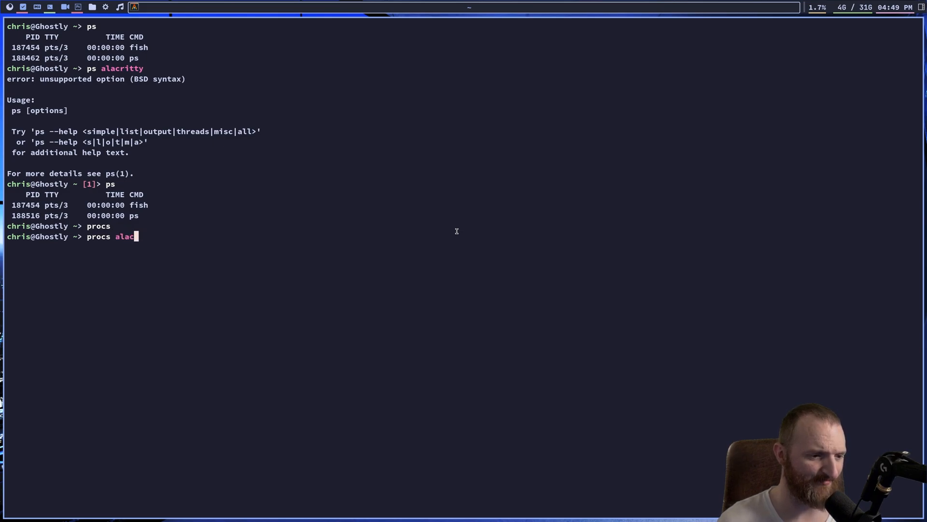
key("Return")
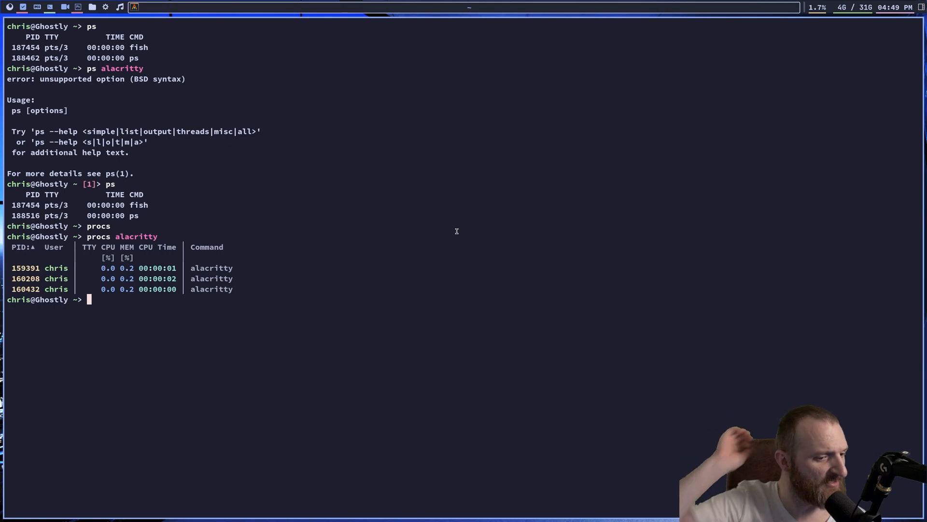
mouse_move(73, 244)
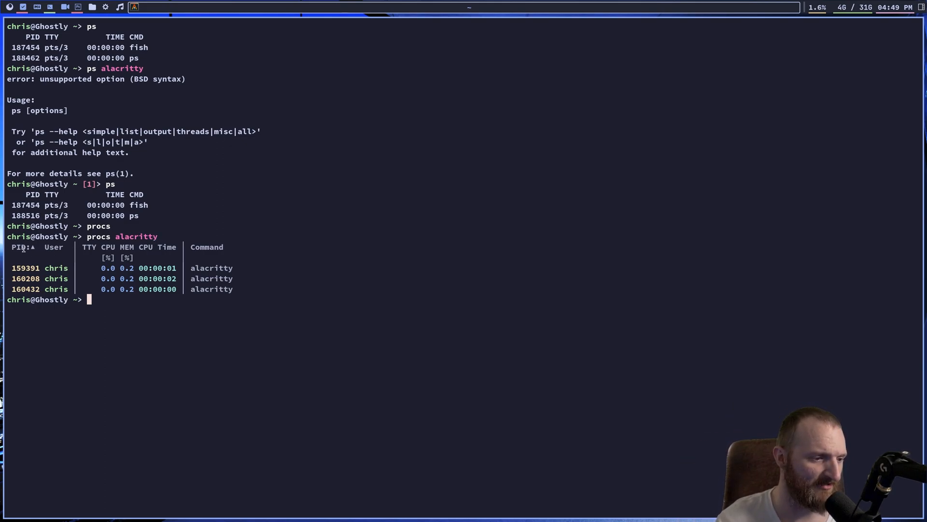
double_click(25, 267)
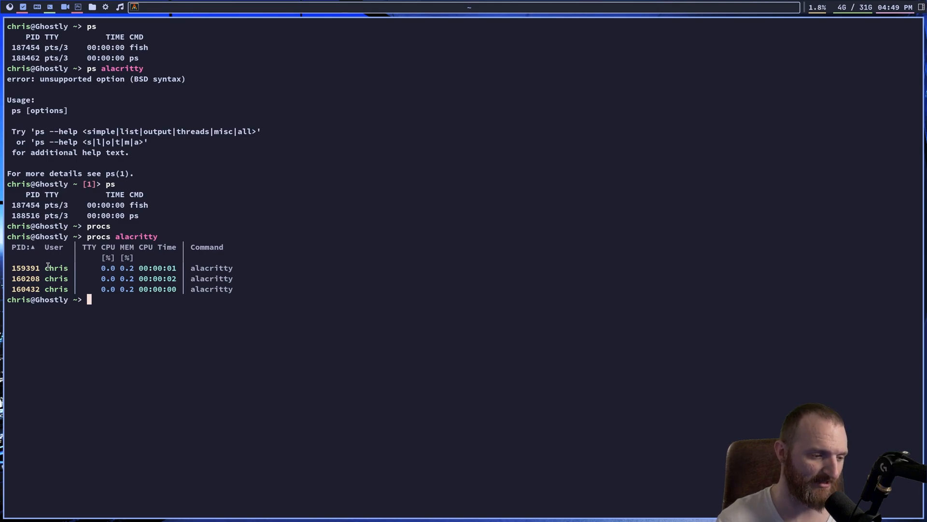
- Rerun it as procs emacs, select the Command header, and clear the screen
key("Up")
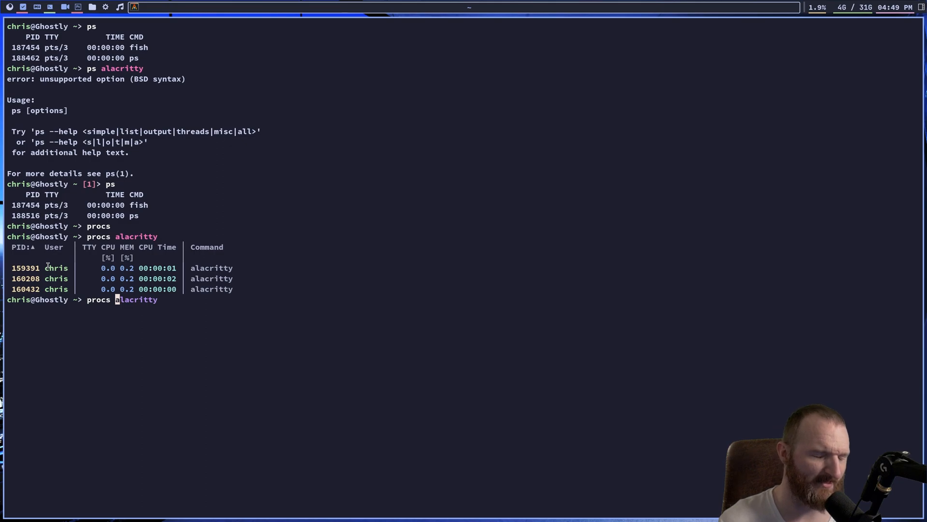
type("emacs")
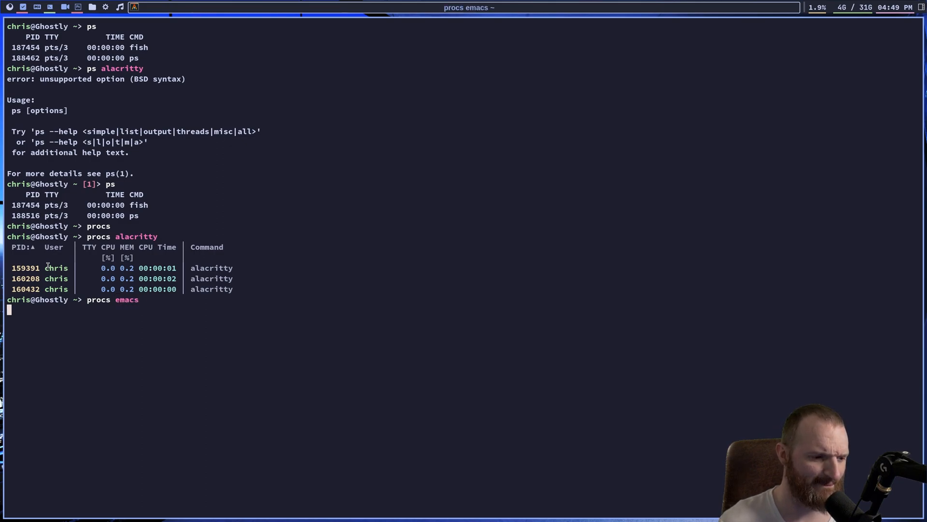
key("Return")
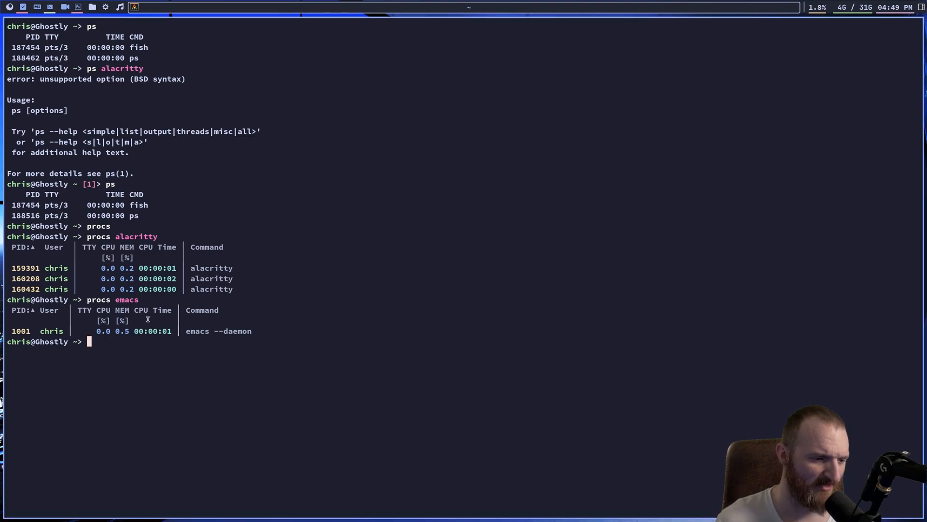
mouse_move(91, 334)
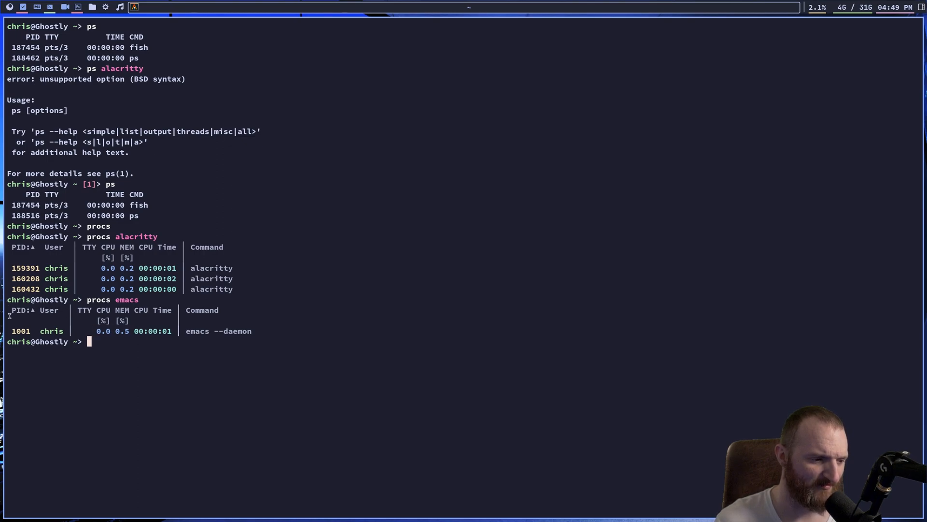
mouse_move(229, 316)
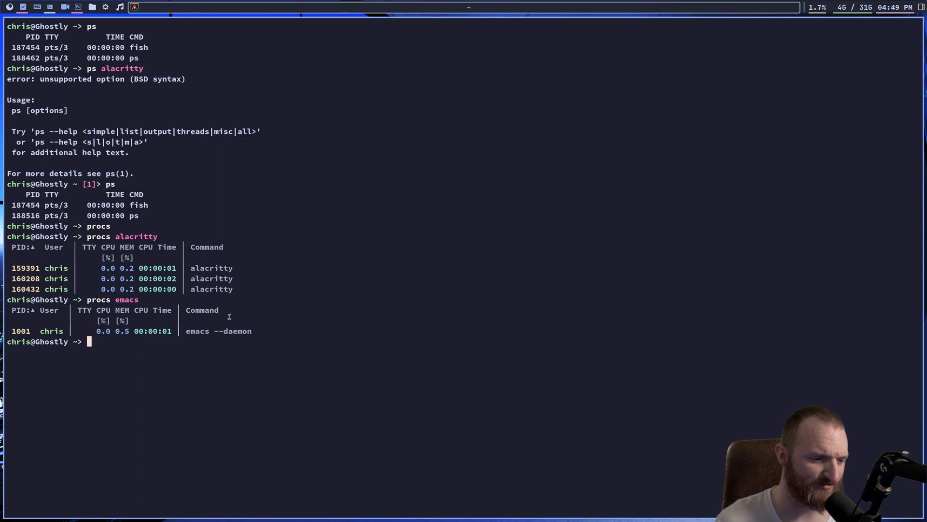
double_click(202, 310)
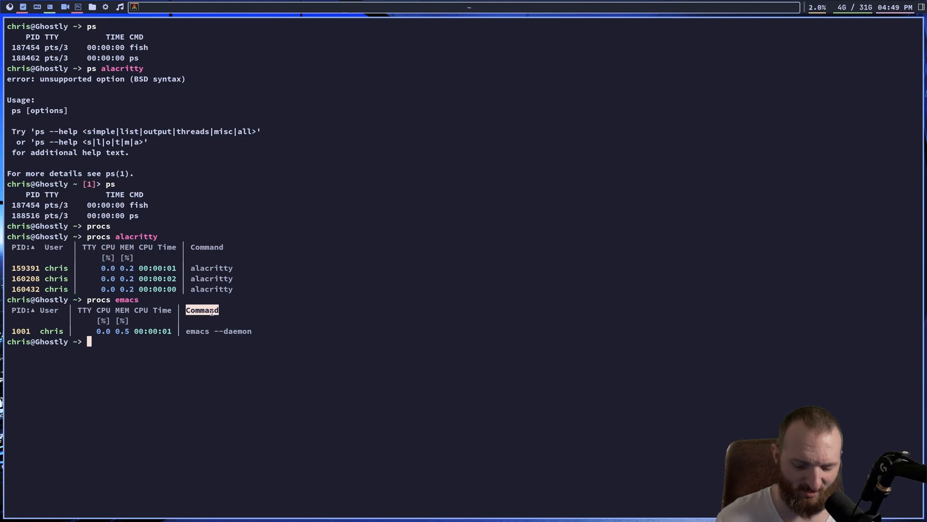
key("ctrl+l")
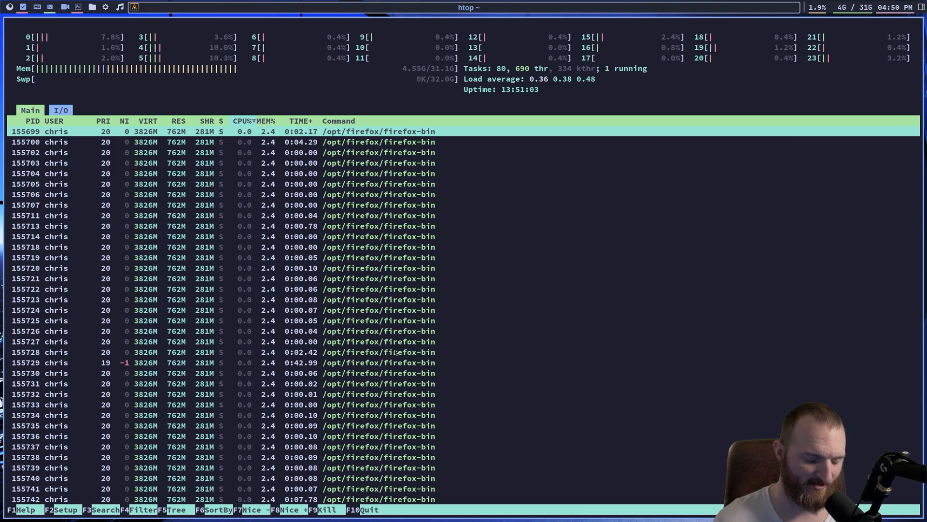
- Quit htop with q and clear the terminal with Ctrl+L
key("q")
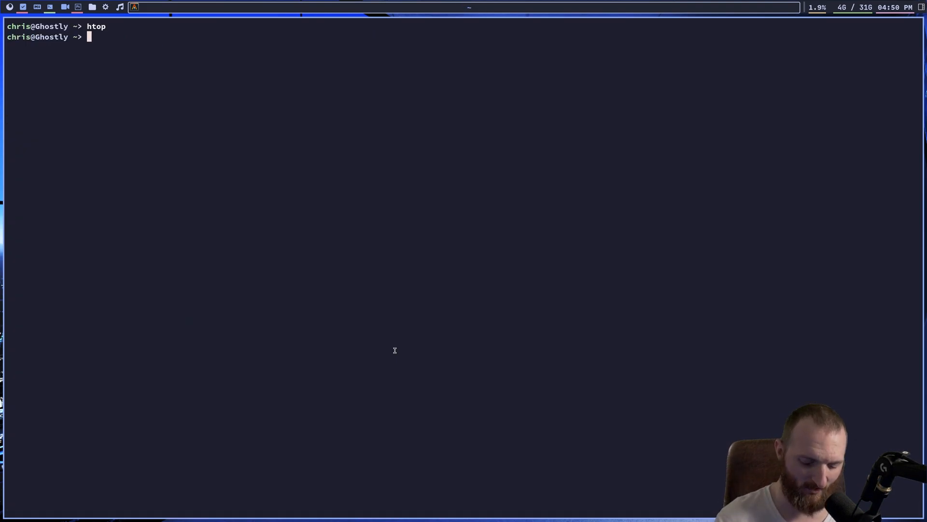
key("ctrl+l")
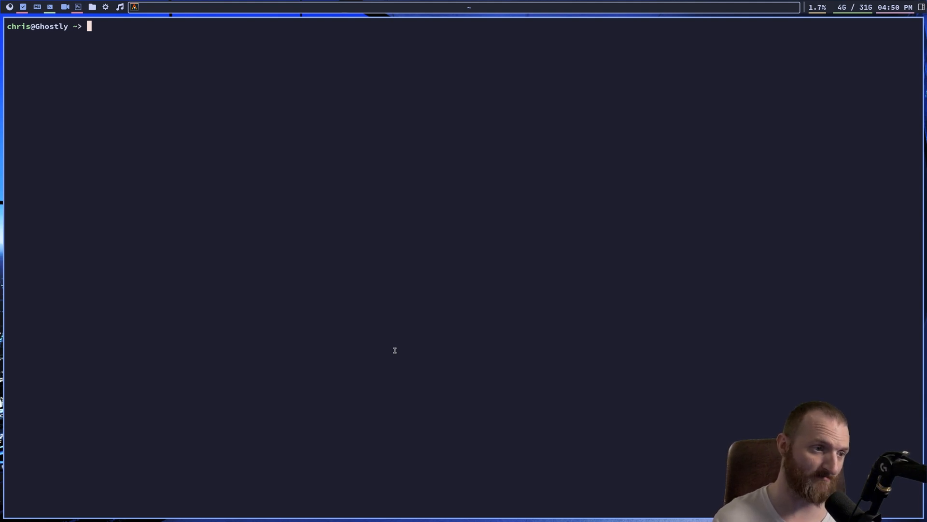
- Launch btm, show a single CPU core in the graph, and scroll the process table
type("btm")
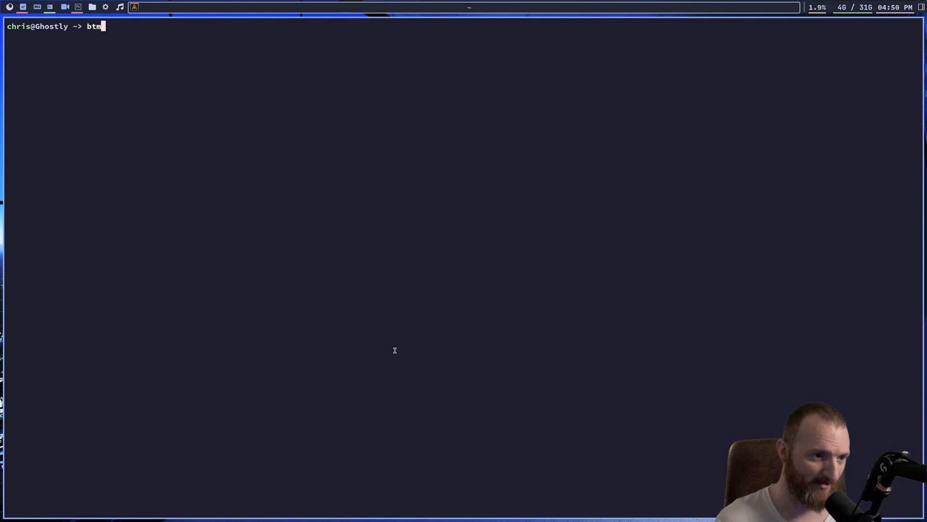
key("Return")
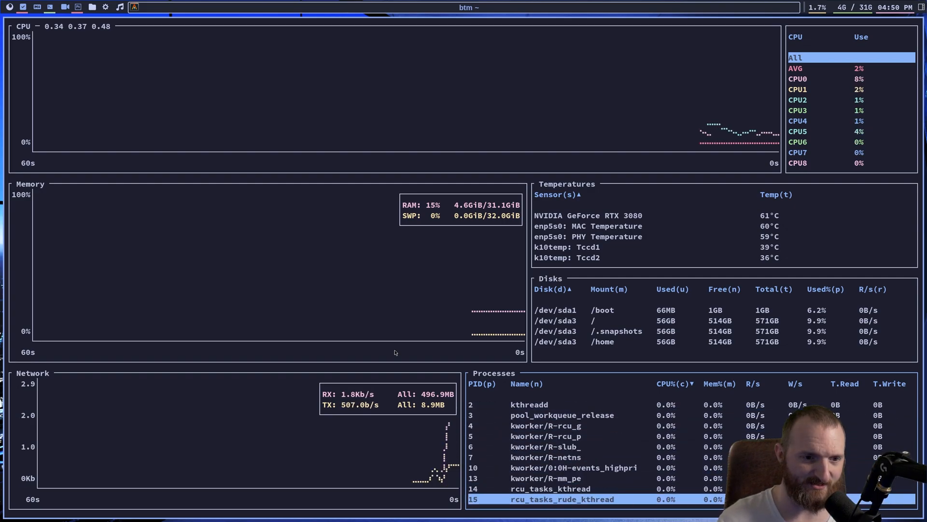
mouse_move(715, 93)
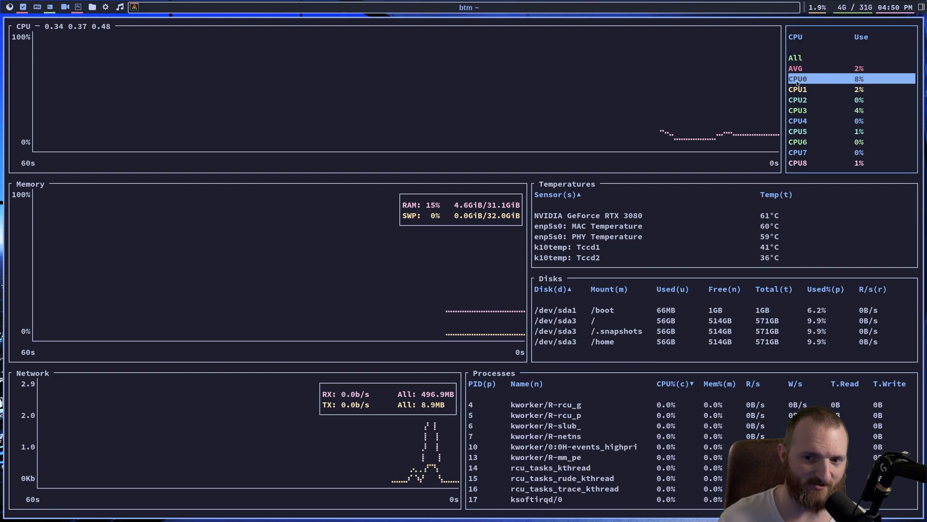
left_click(820, 57)
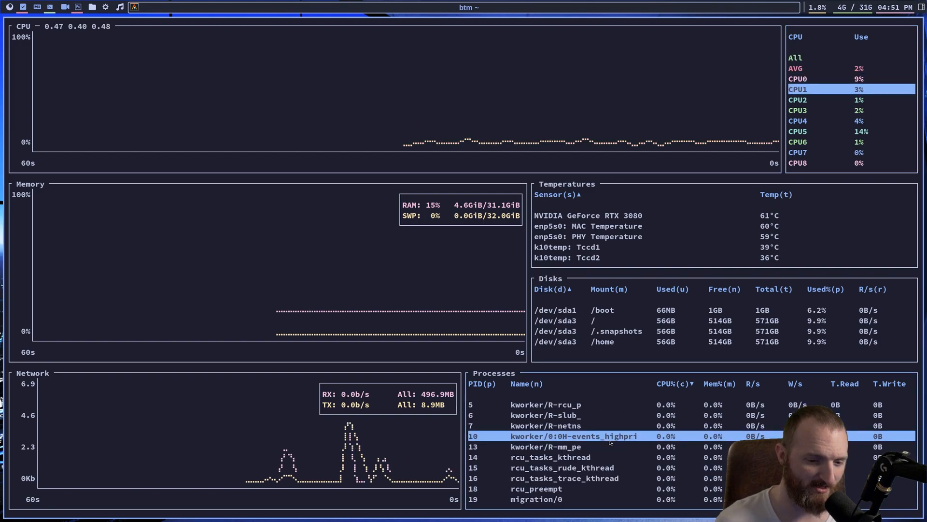
scroll("down", 3)
type("man")
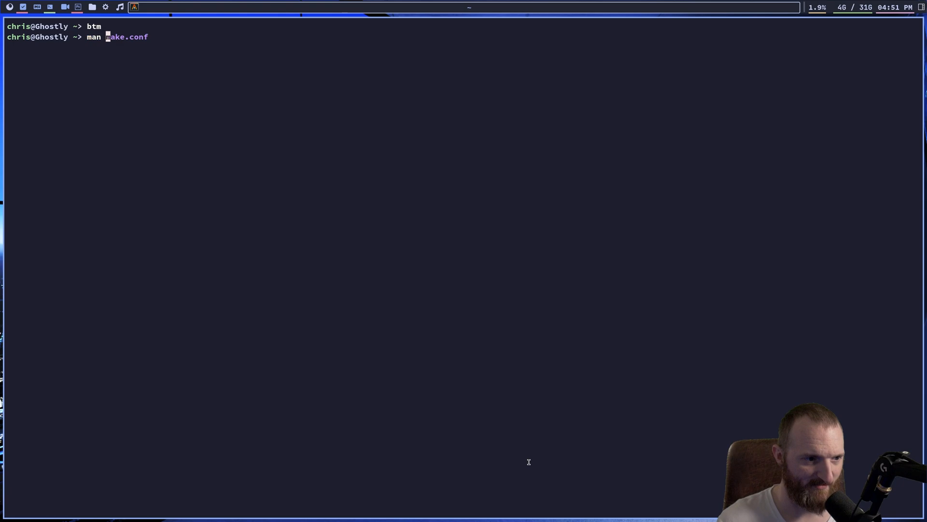
- Look up btm's missing man page, then print and scroll through btm --help output
key("Return")
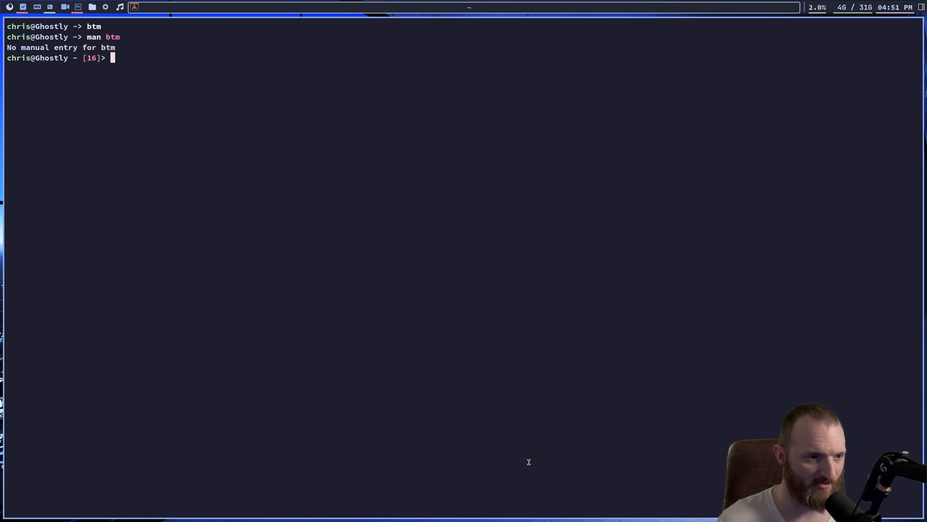
type("btm --help")
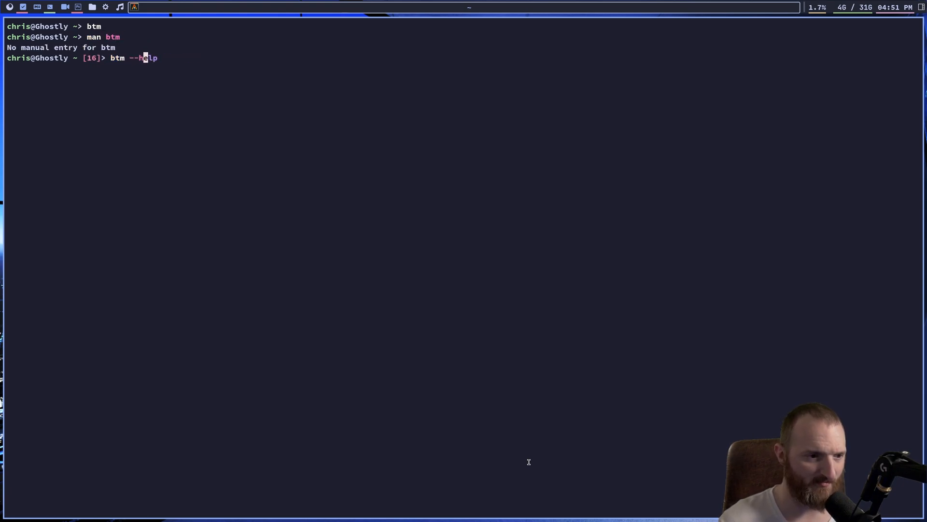
key("Return")
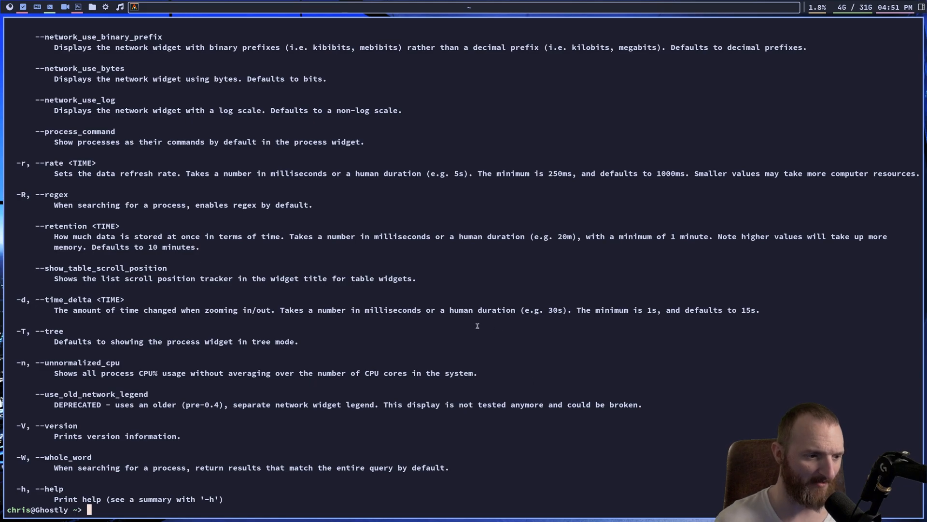
scroll("up", 3)
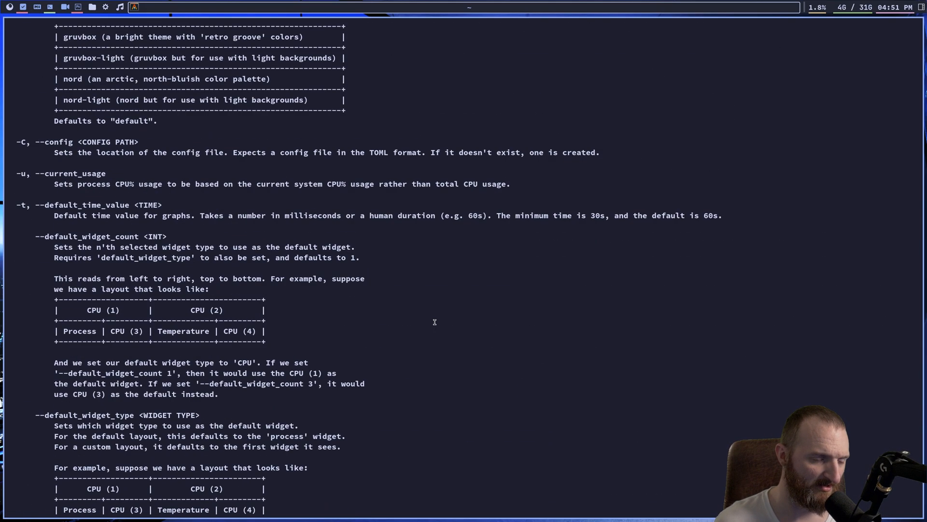
scroll("up", 3)
type("q")
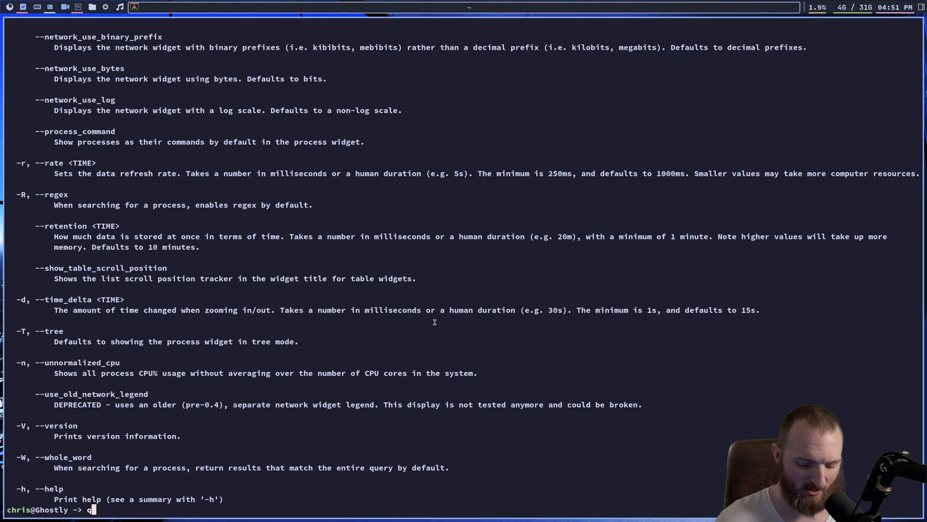
- Start bottom in its basic mode with btm -b
type("btm --help")
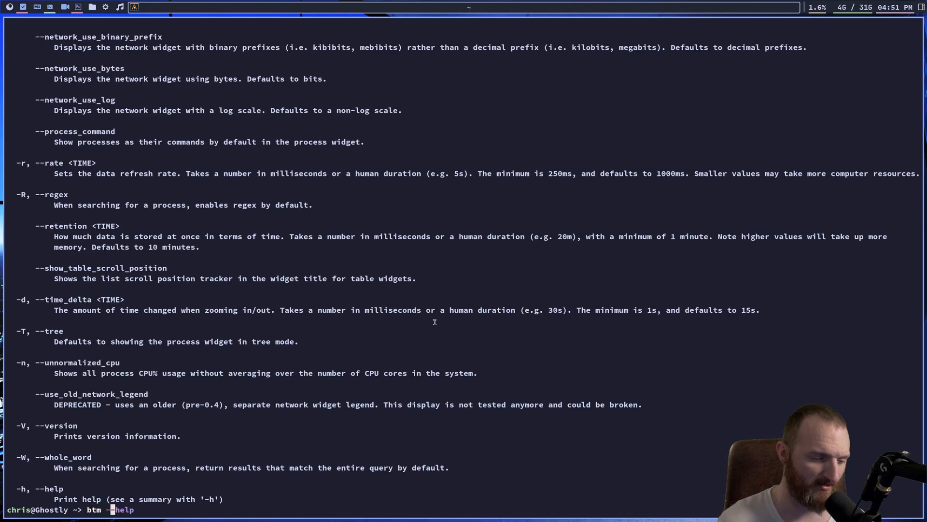
type("ba")
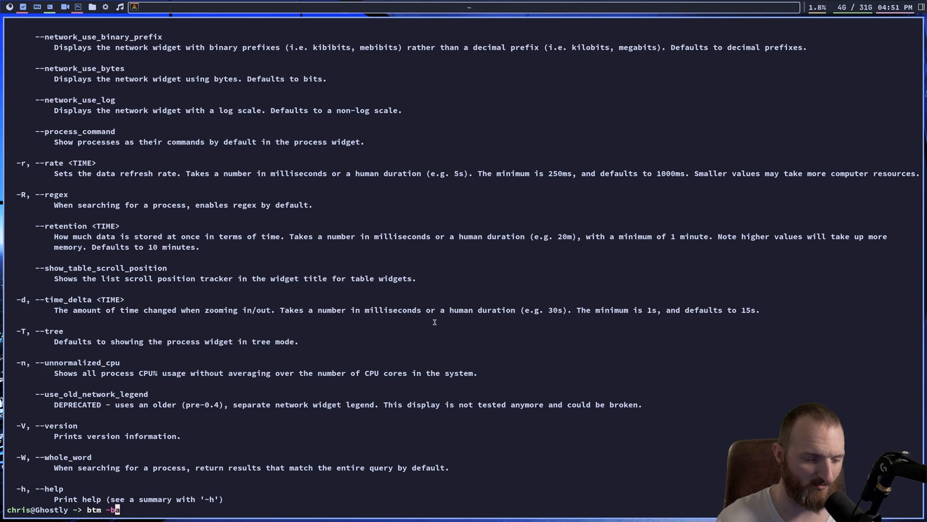
key("Return")
type("c")
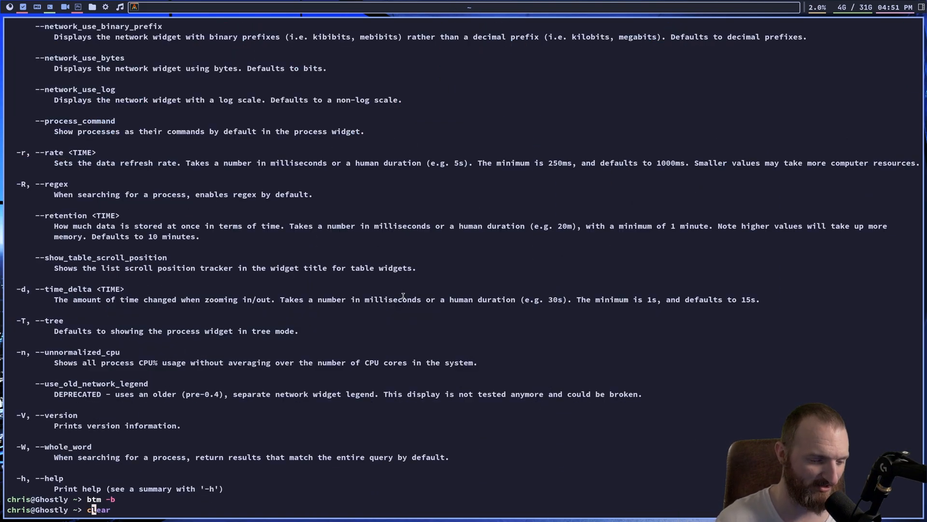
- Clear the terminal, browse the starship.rs homepage, then open and scroll the Get Started guide
key("Return")
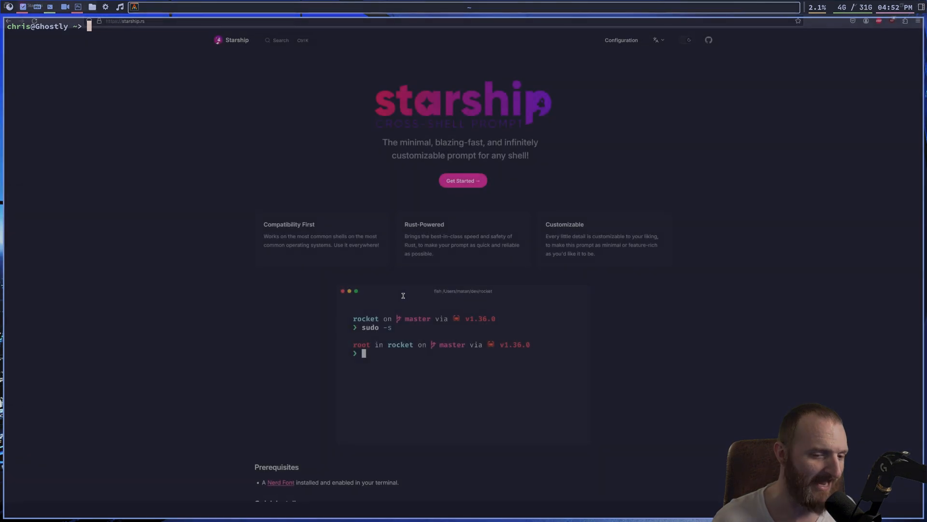
scroll("down", 3)
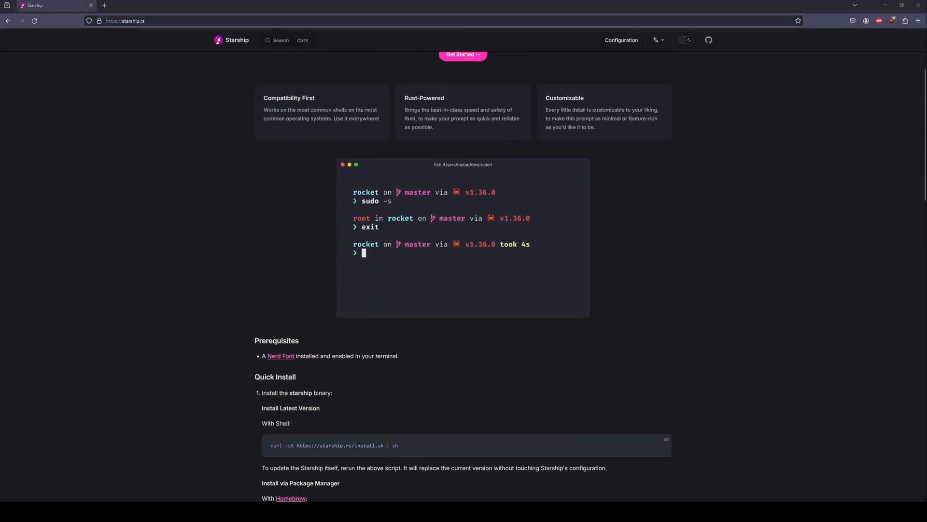
scroll("down", 3)
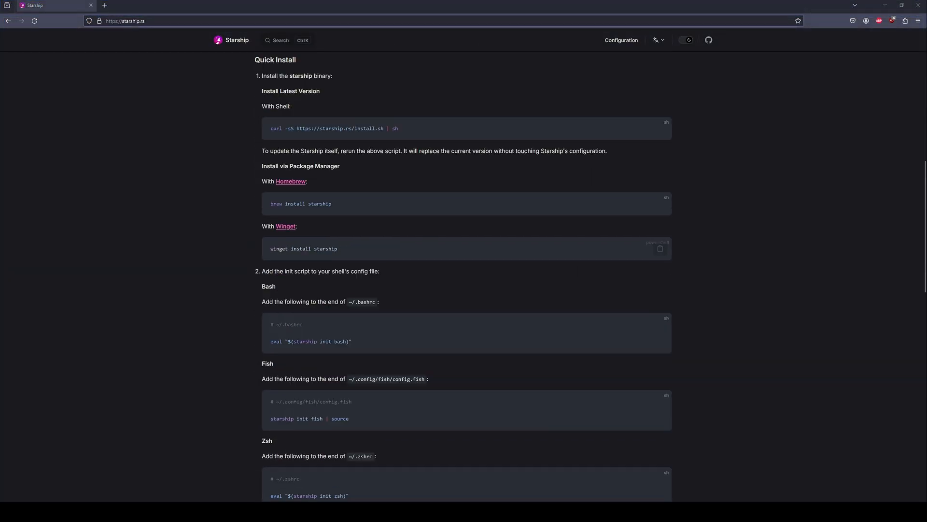
scroll("up", 3)
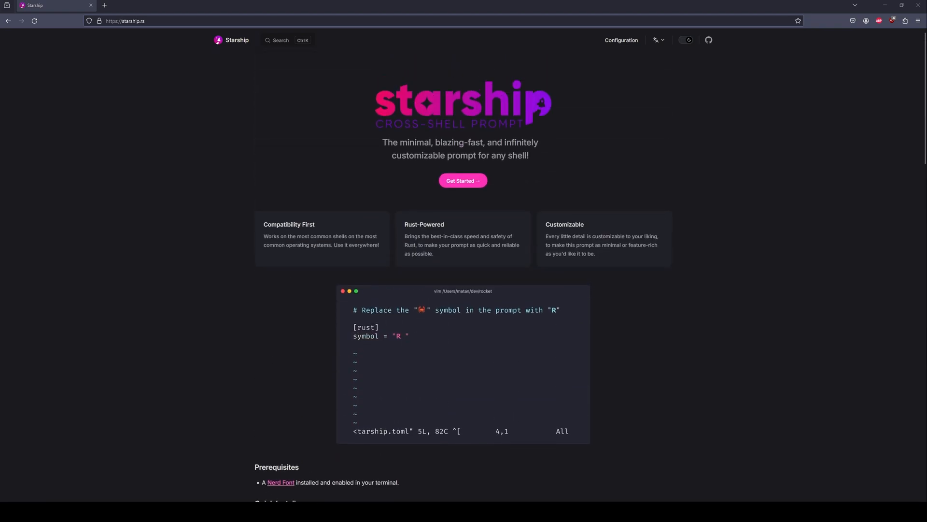
scroll("down", 3)
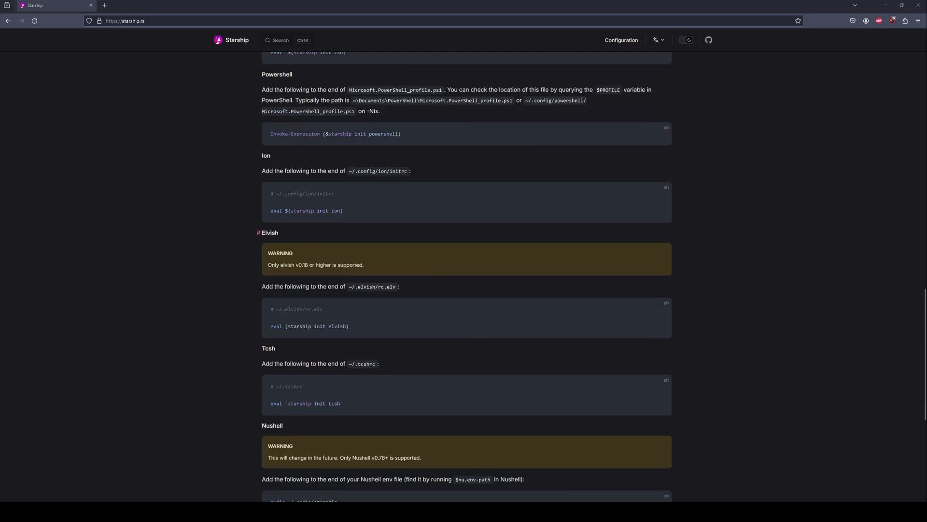
scroll("up", 3)
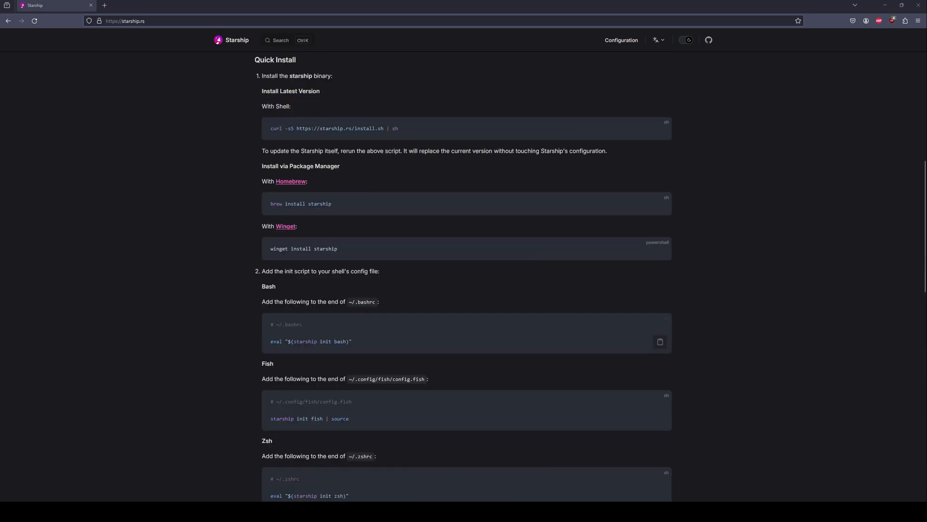
scroll("up", 3)
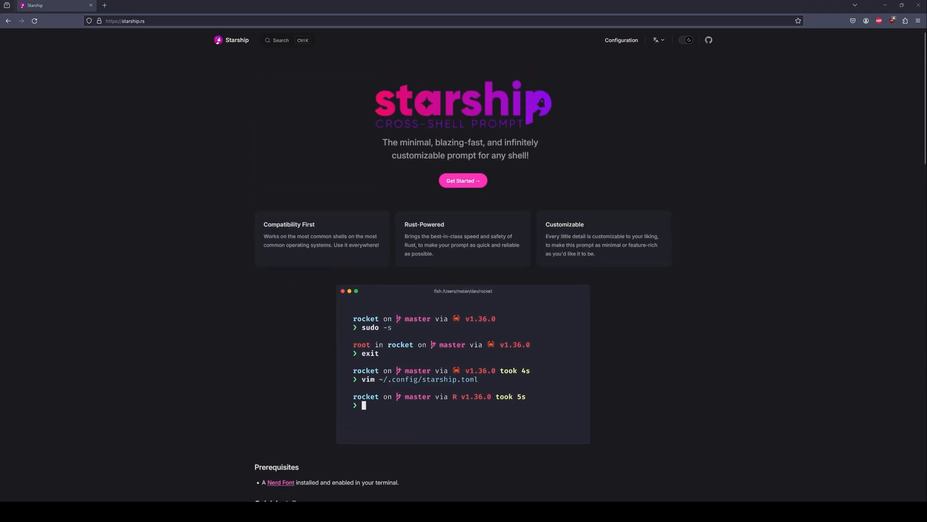
left_click(463, 180)
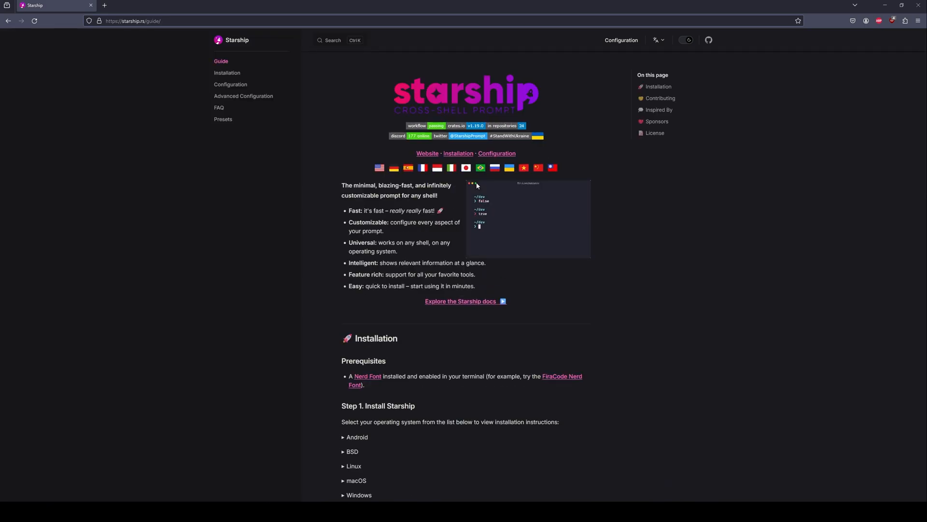
scroll("down", 3)
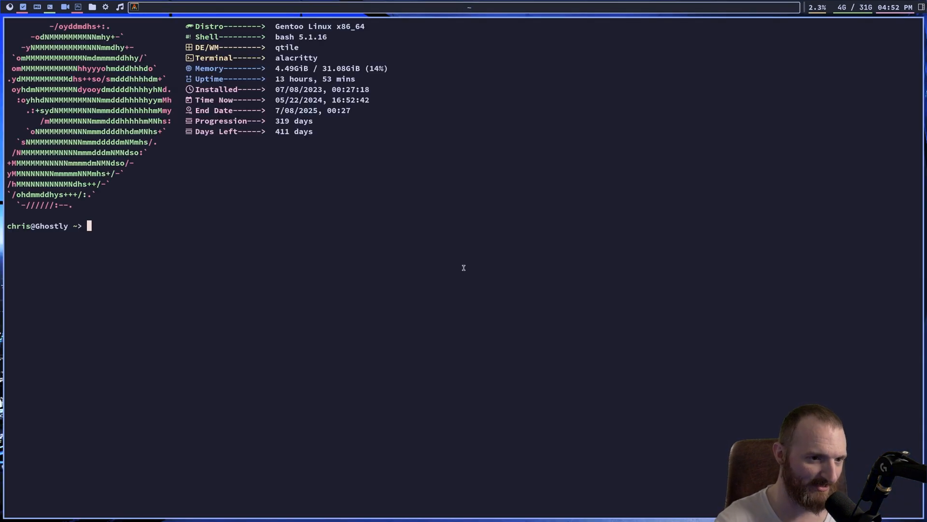
mouse_move(269, 57)
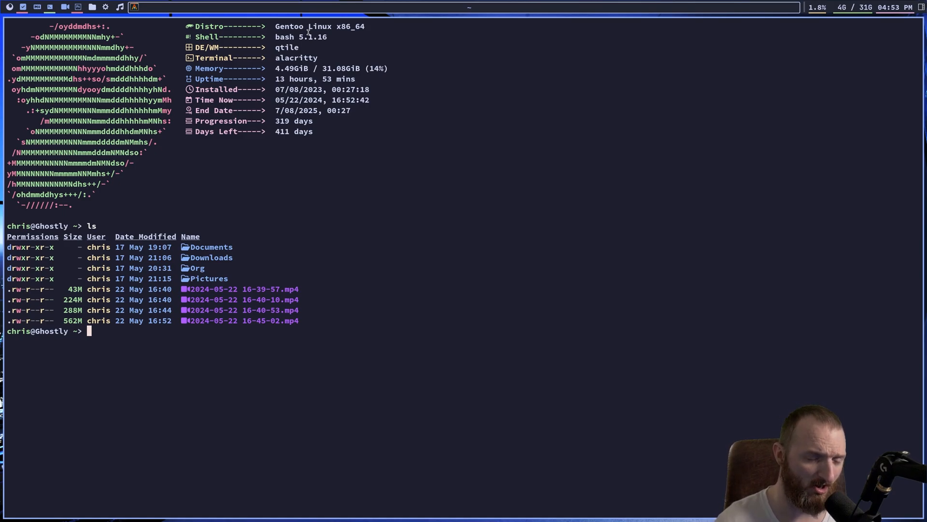
- Print the home-folder listing with ls, then wipe the screen with clear
type("ls")
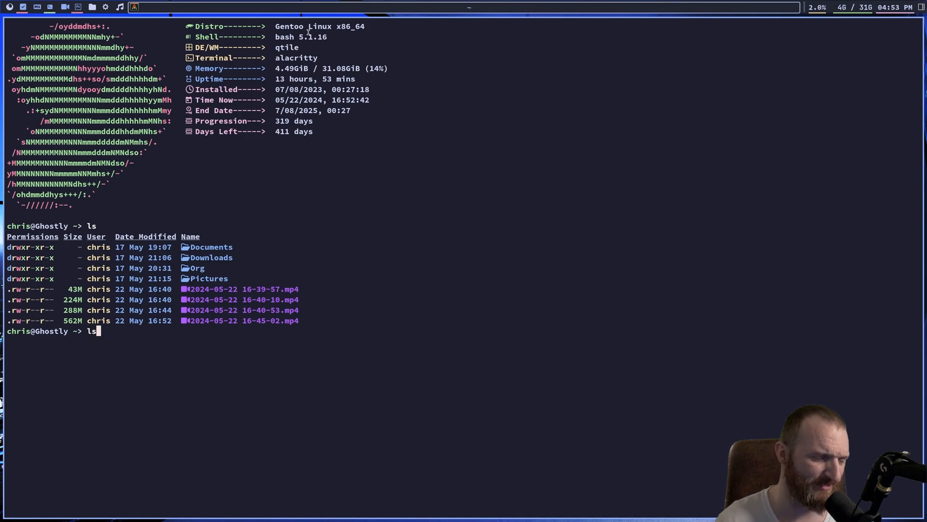
type("clear")
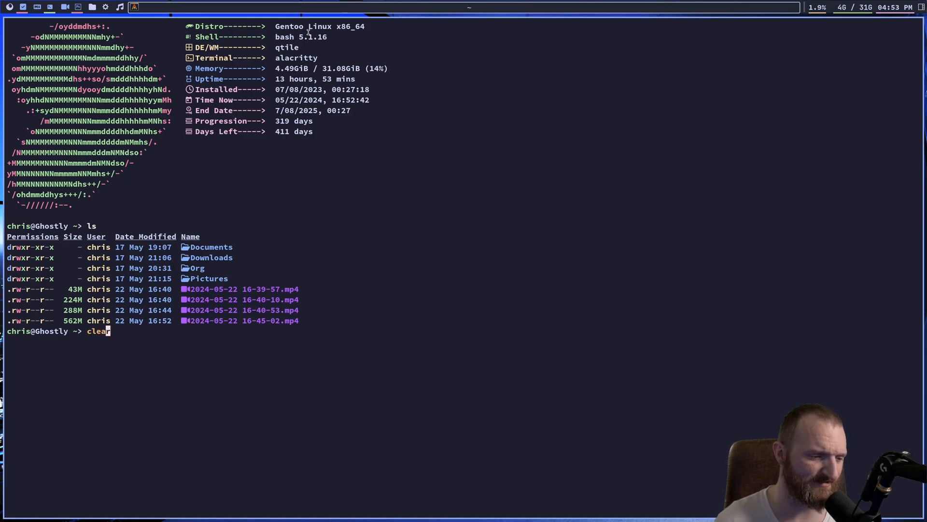
key("Return")
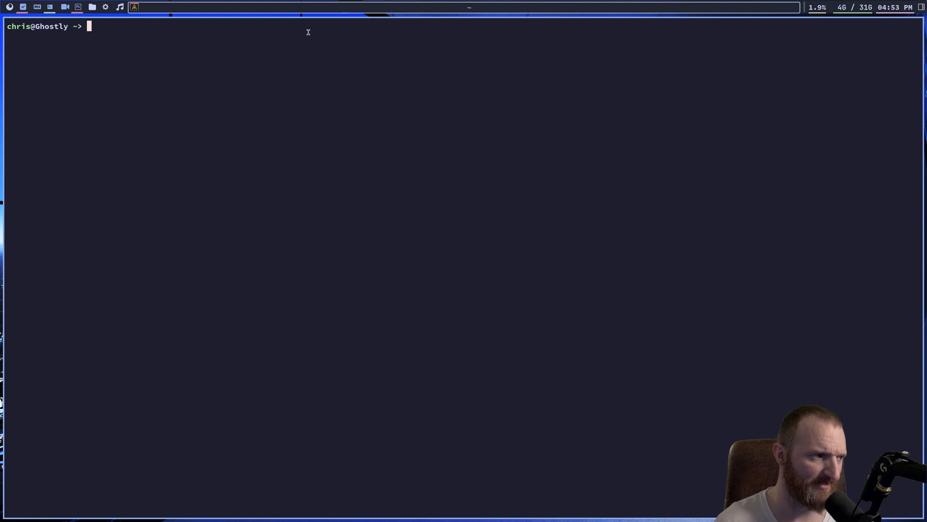
- List and clear the screen, then cd into ~/.cargo/bin and begin typing a new command
type("ls")
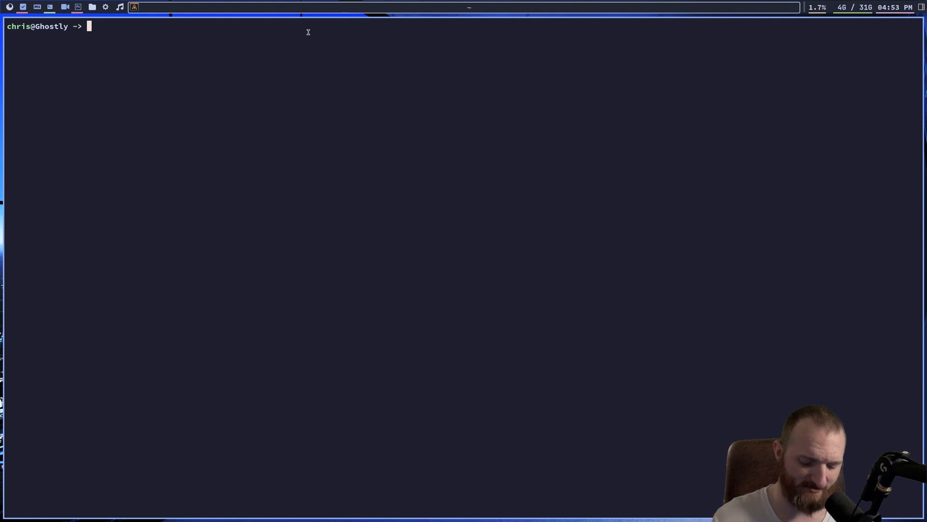
type("kl")
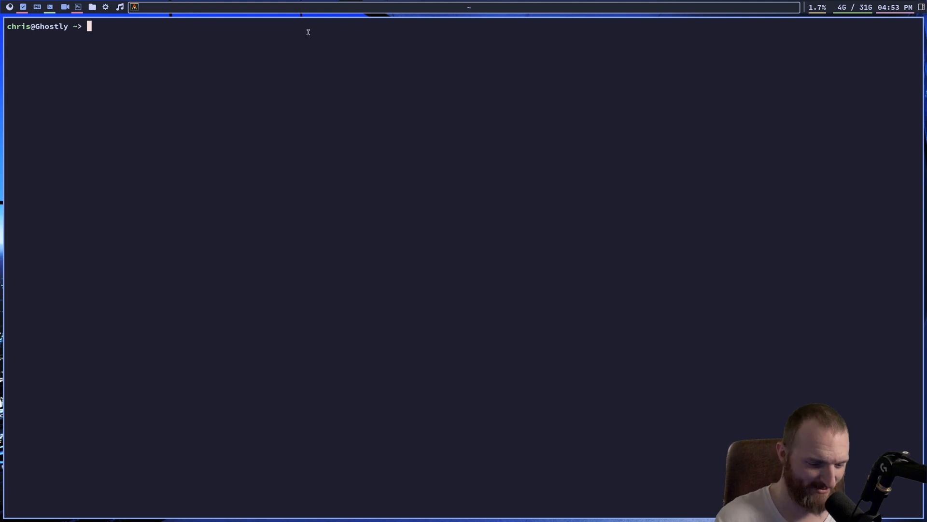
type("clear")
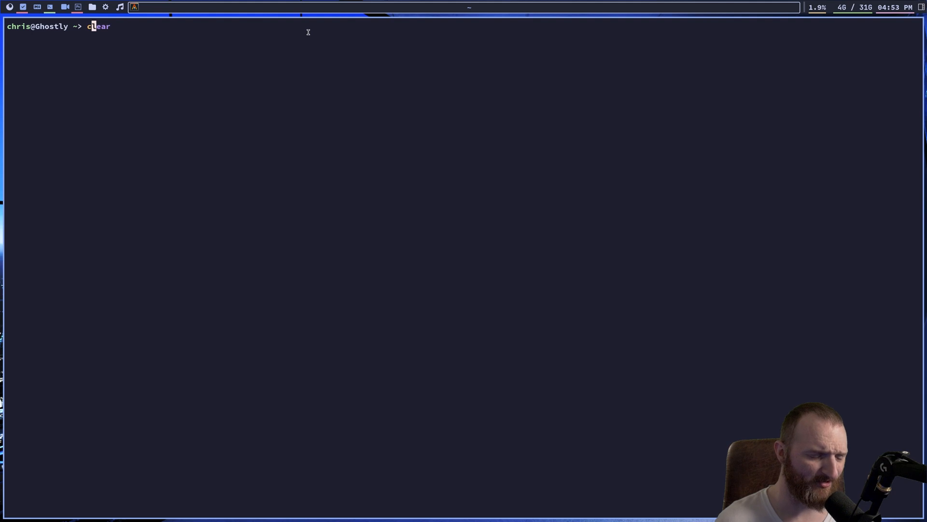
type("cd /`")
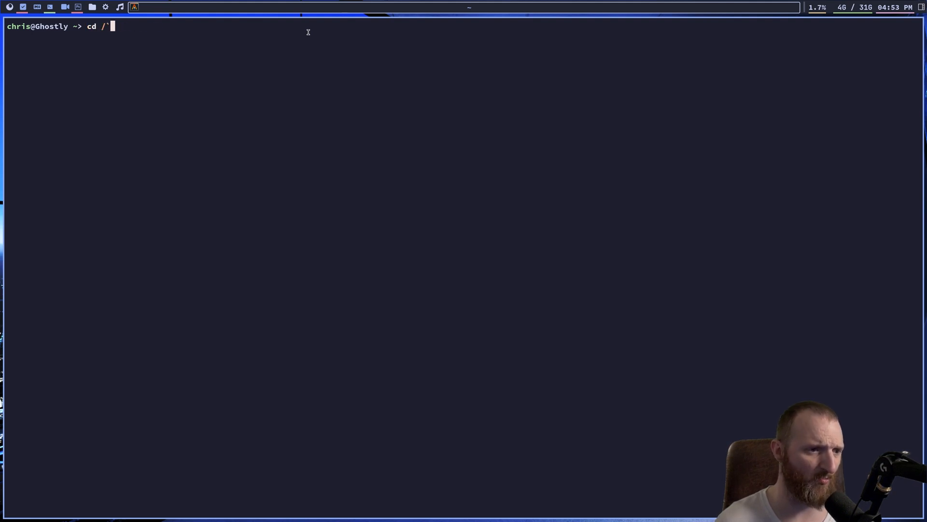
type("~/.cargo/bin/")
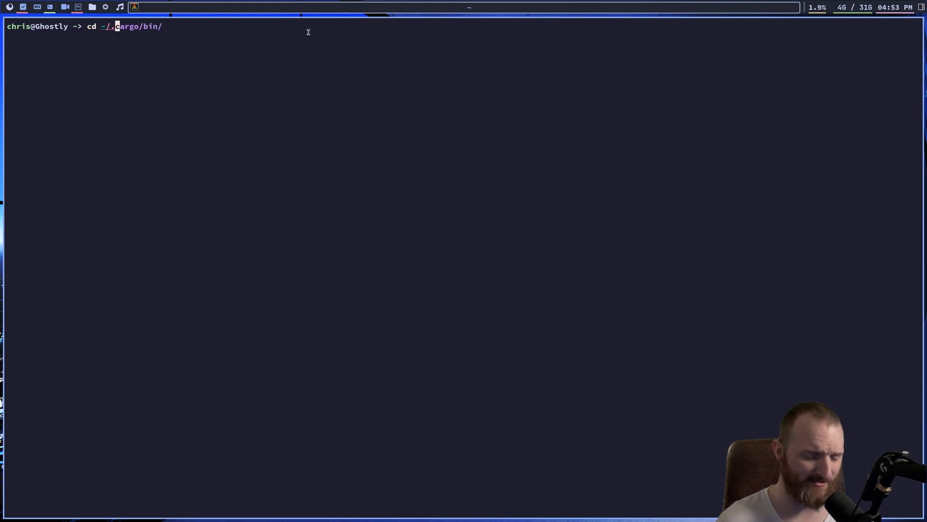
key("Return")
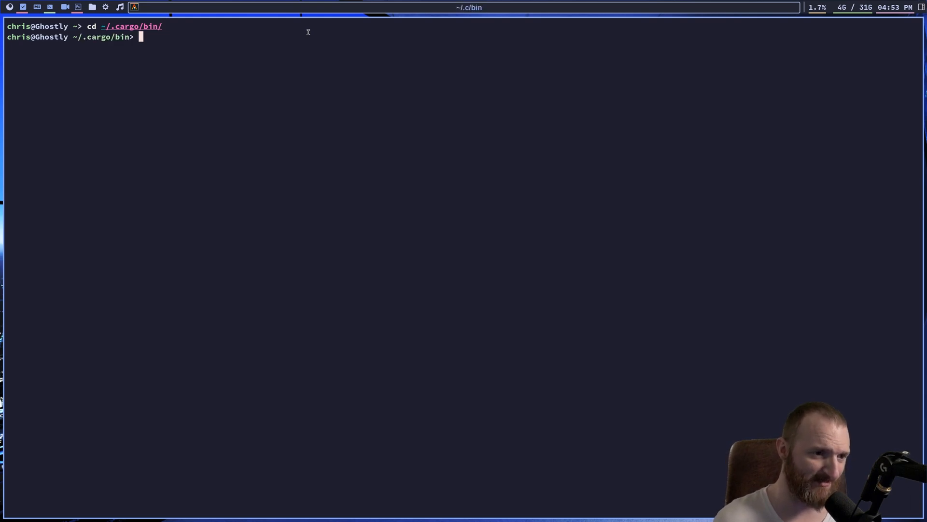
type("yacc")
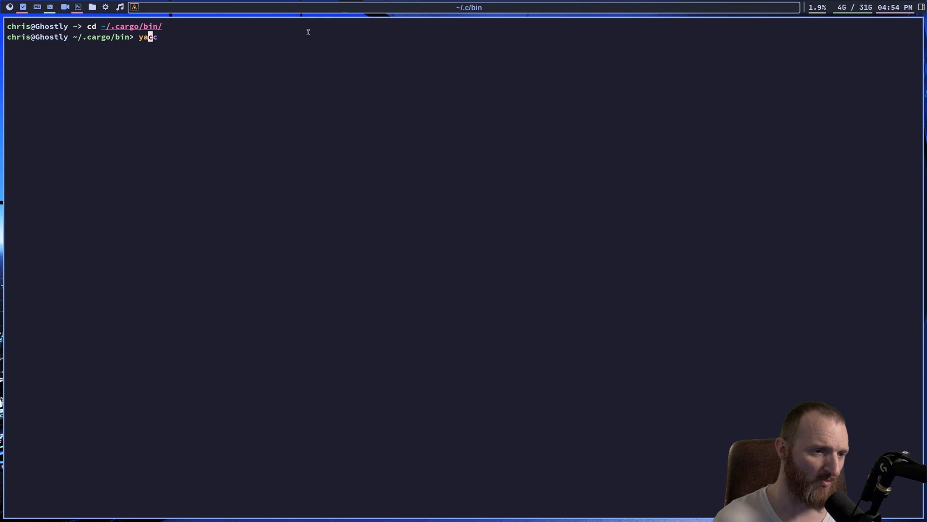
type("zi")
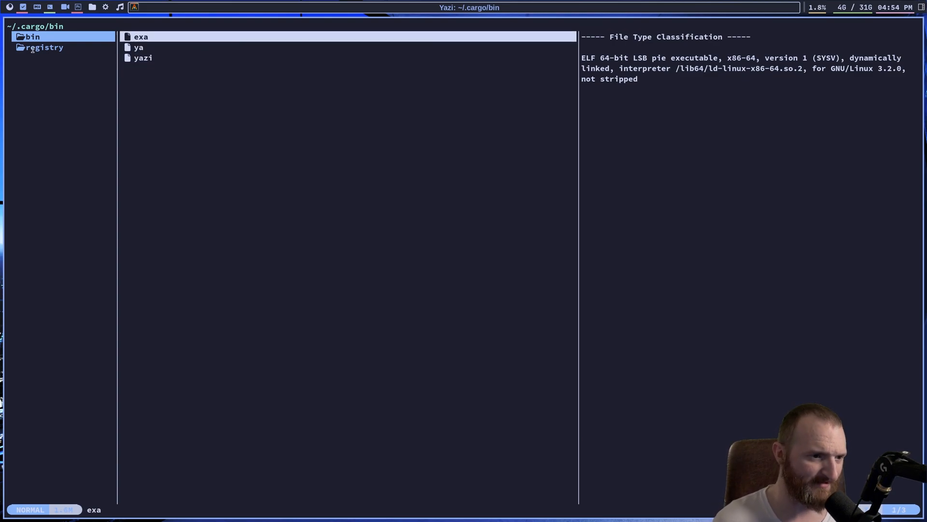
key("j")
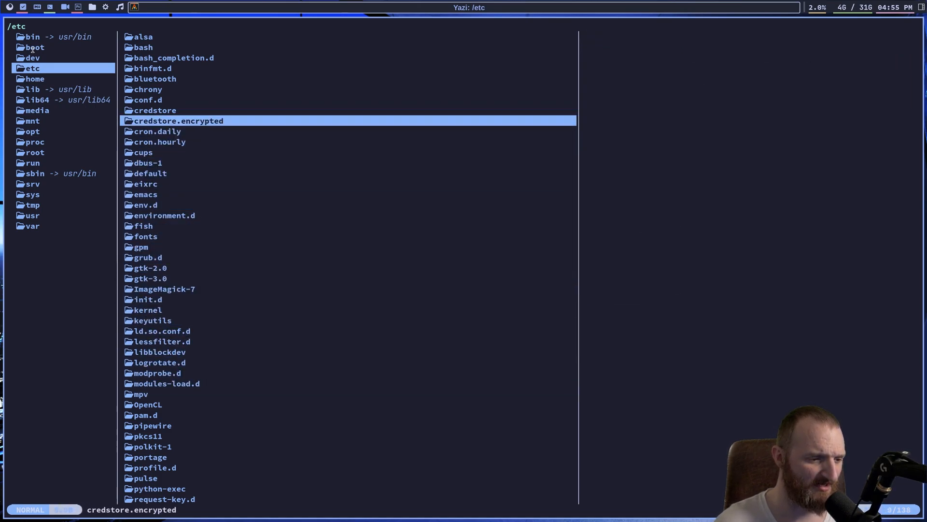
left_click(144, 184)
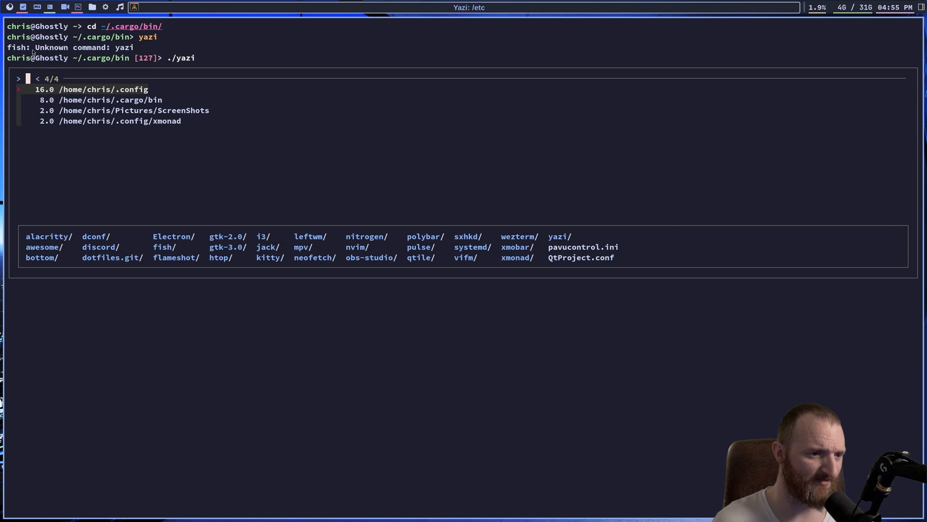
type(".ca")
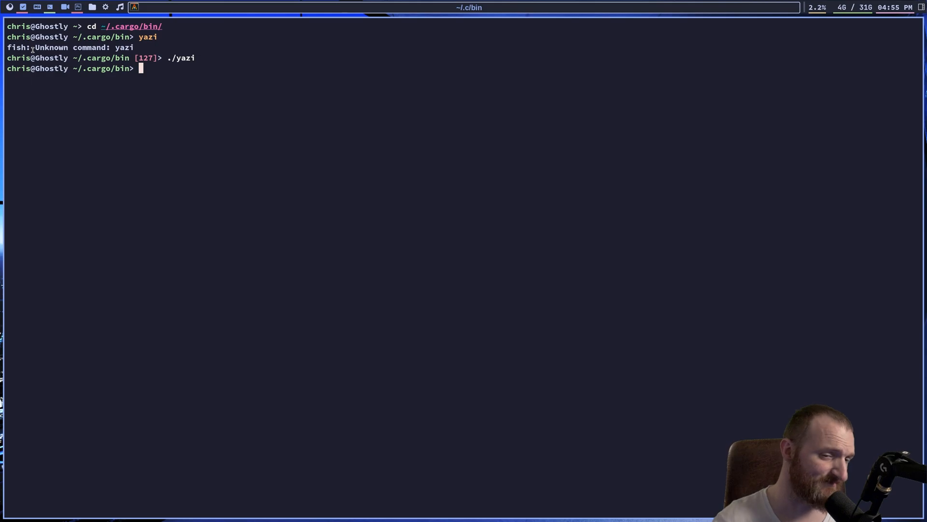
- Run clear to empty the terminal, then go back to the home directory
type("clear")
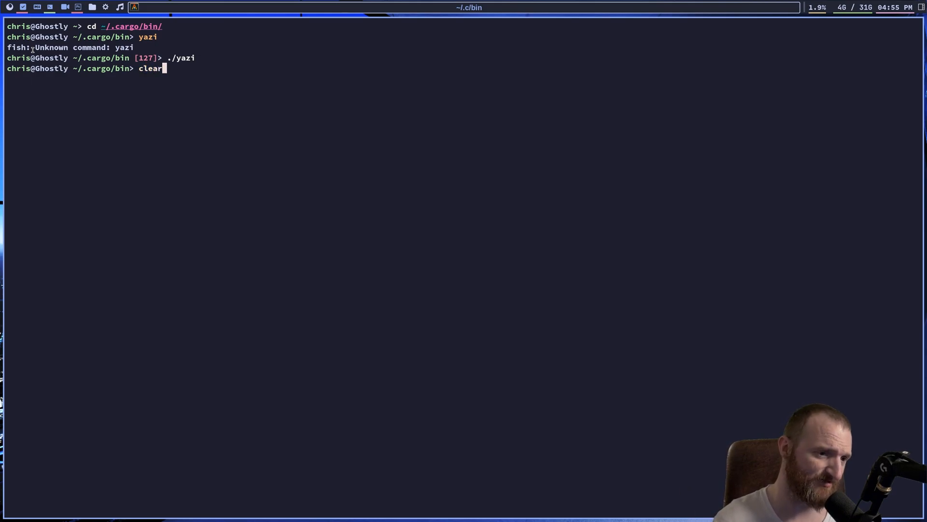
type("cd ~")
key("Return")
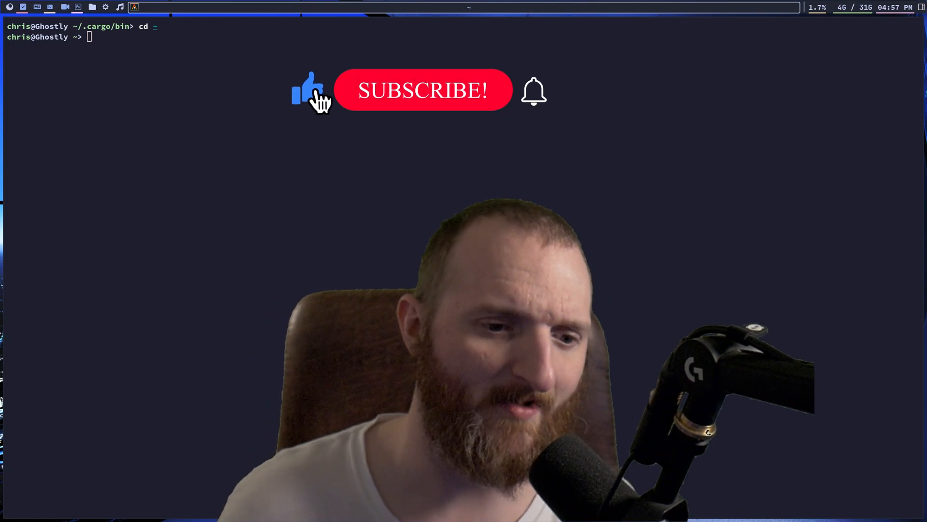
left_click(422, 90)
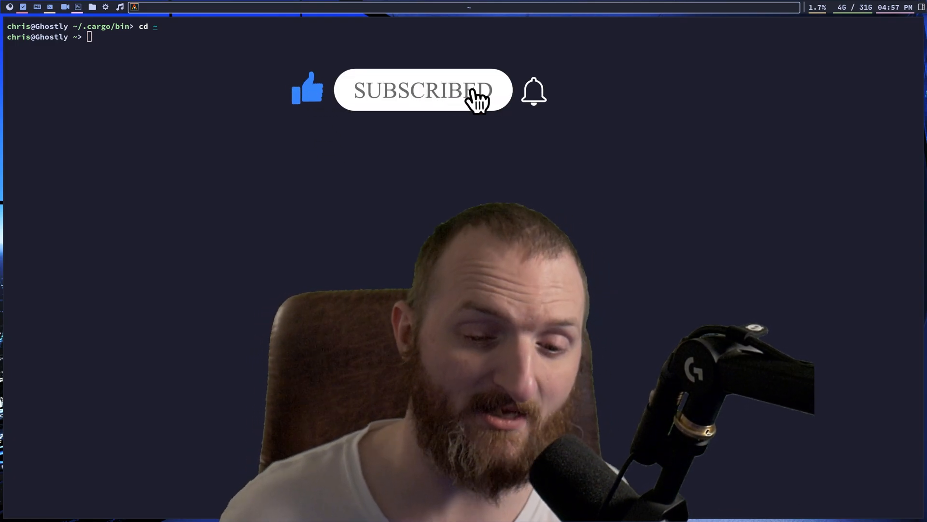